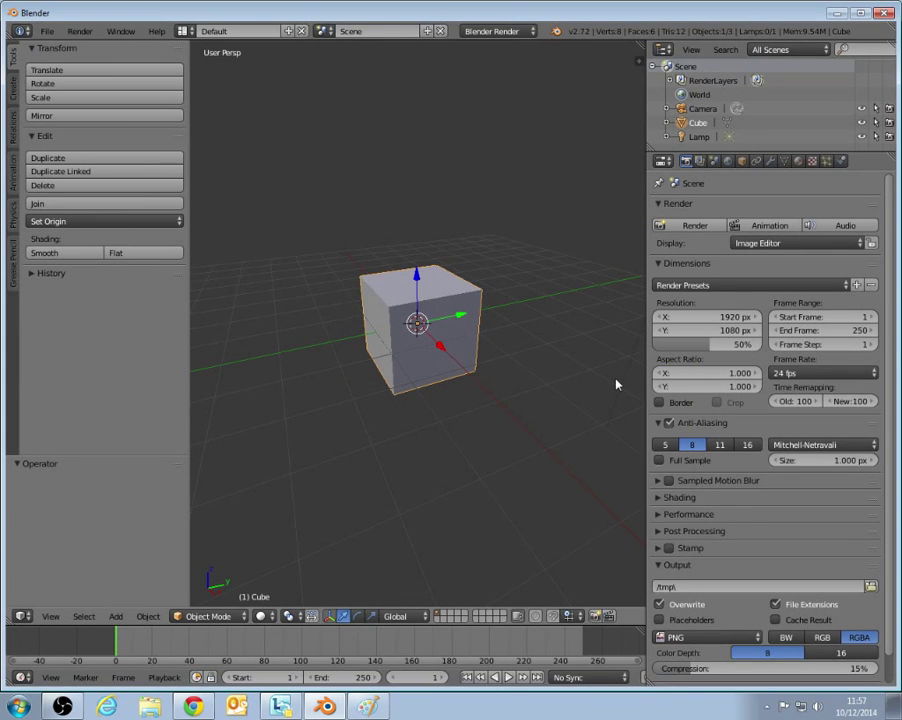
pyautogui.moveTo(608, 380)
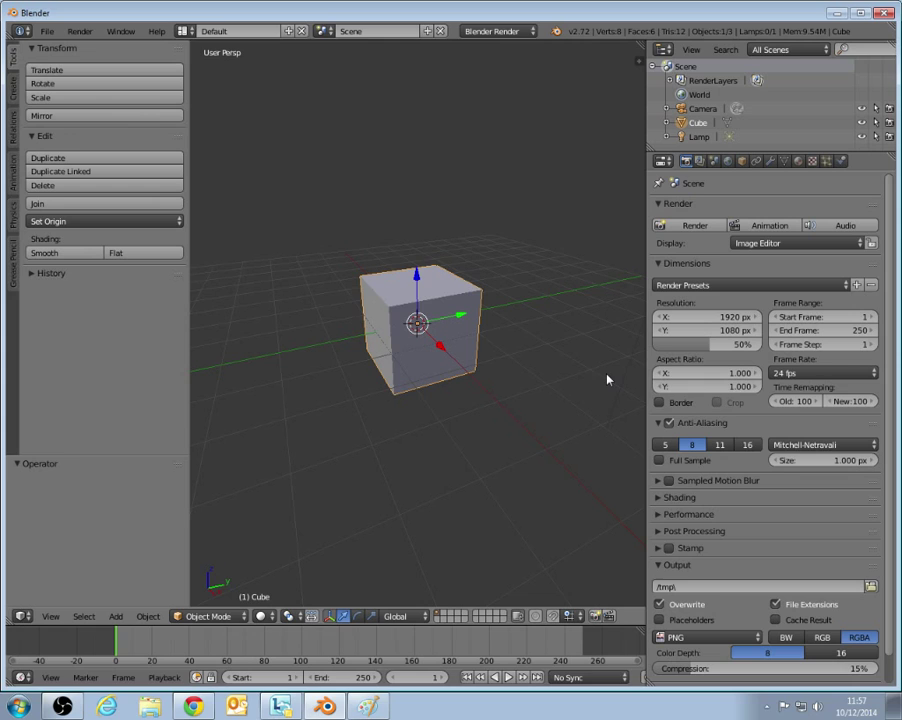
pyautogui.moveTo(252, 608)
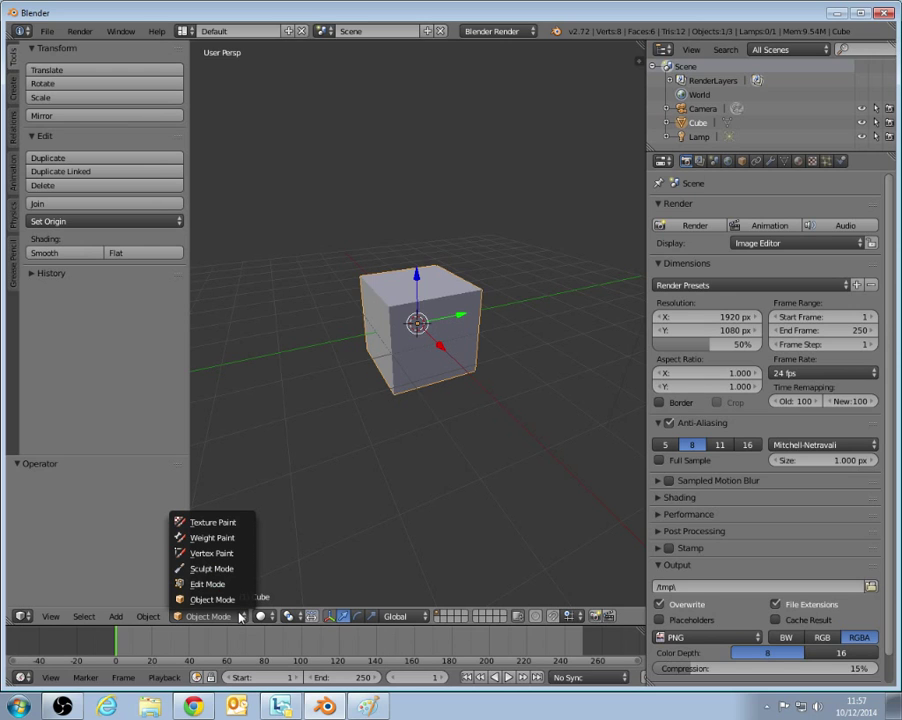
# Switch the default cube into Sculpt Mode and orbit around its wireframe display.
pyautogui.click(212, 568)
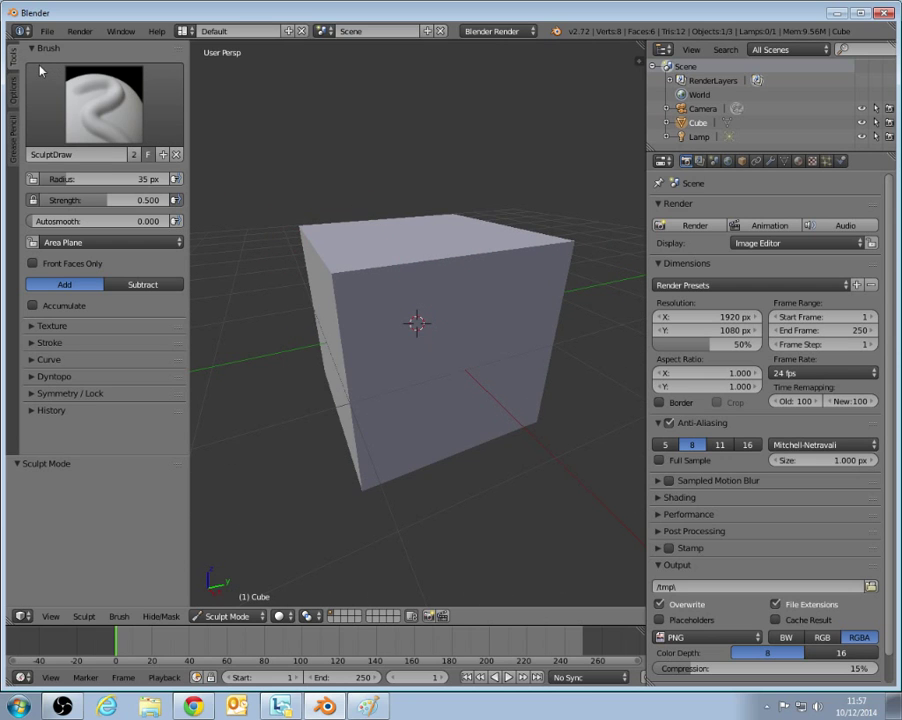
pyautogui.moveTo(518, 218)
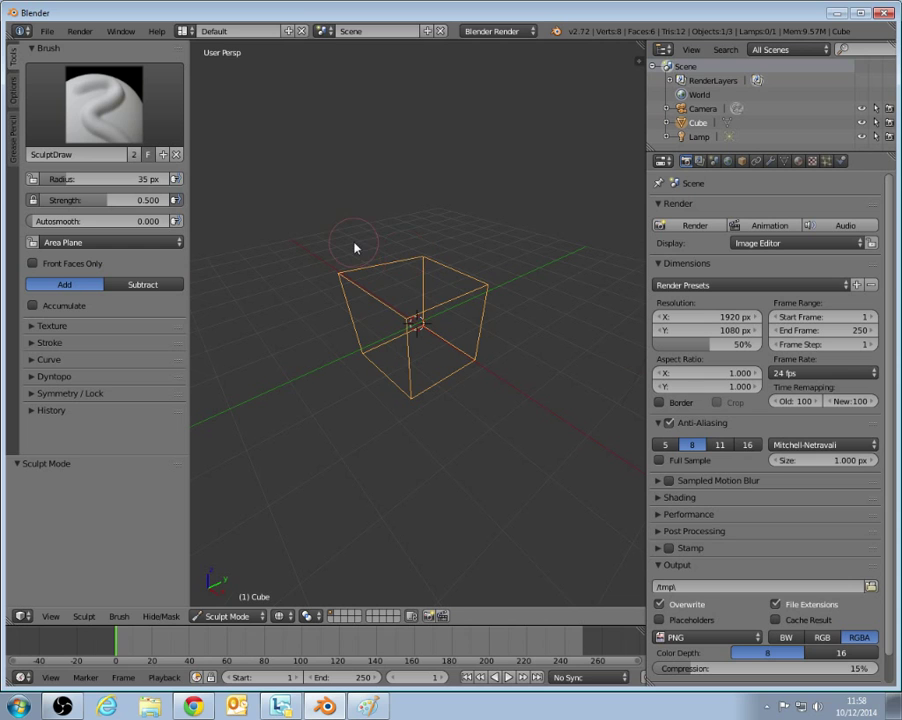
pyautogui.moveTo(356, 248); pyautogui.dragTo(568, 216)
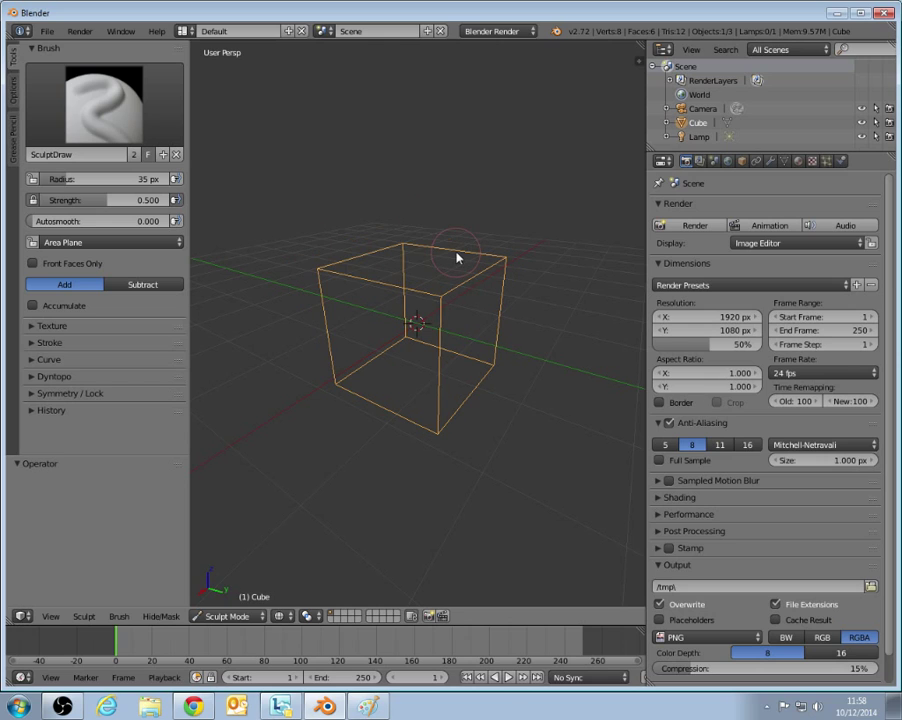
pyautogui.moveTo(452, 296)
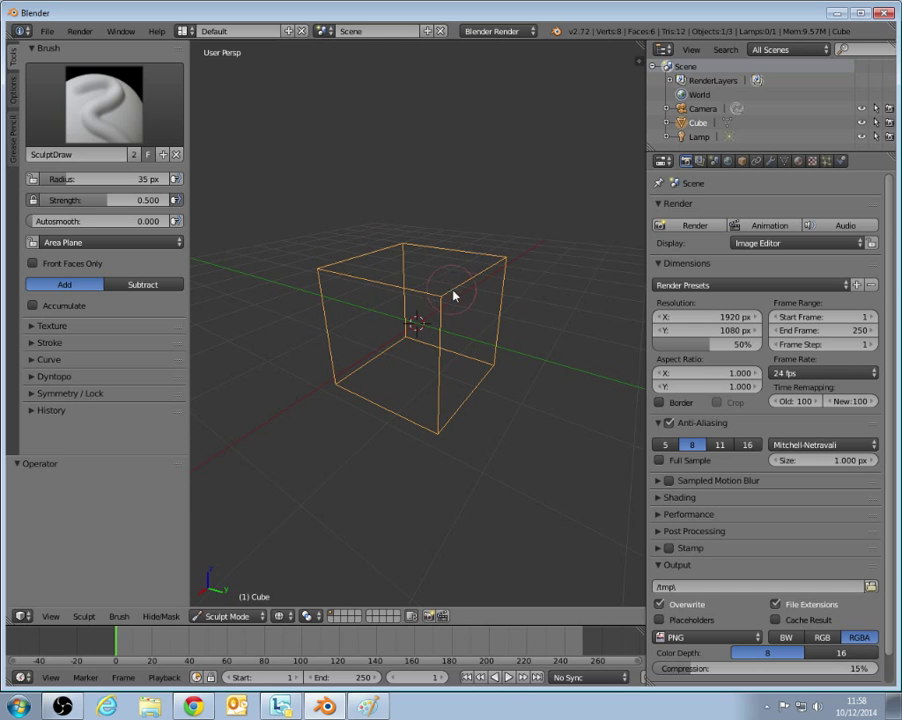
pyautogui.moveTo(444, 288)
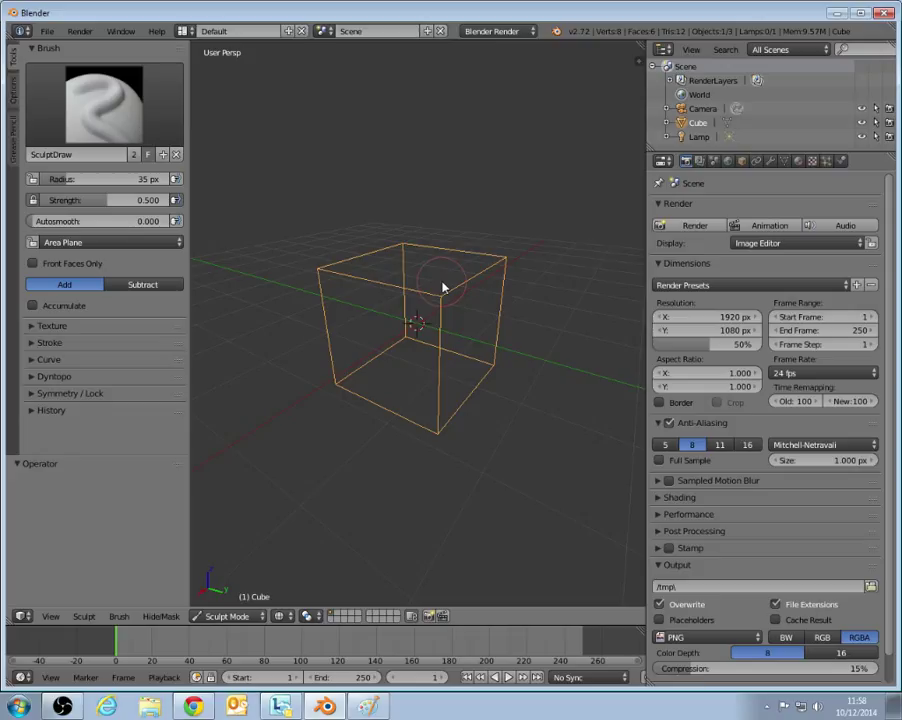
# Add a Multiresolution modifier to the cube from the Modifiers tab.
pyautogui.click(772, 160)
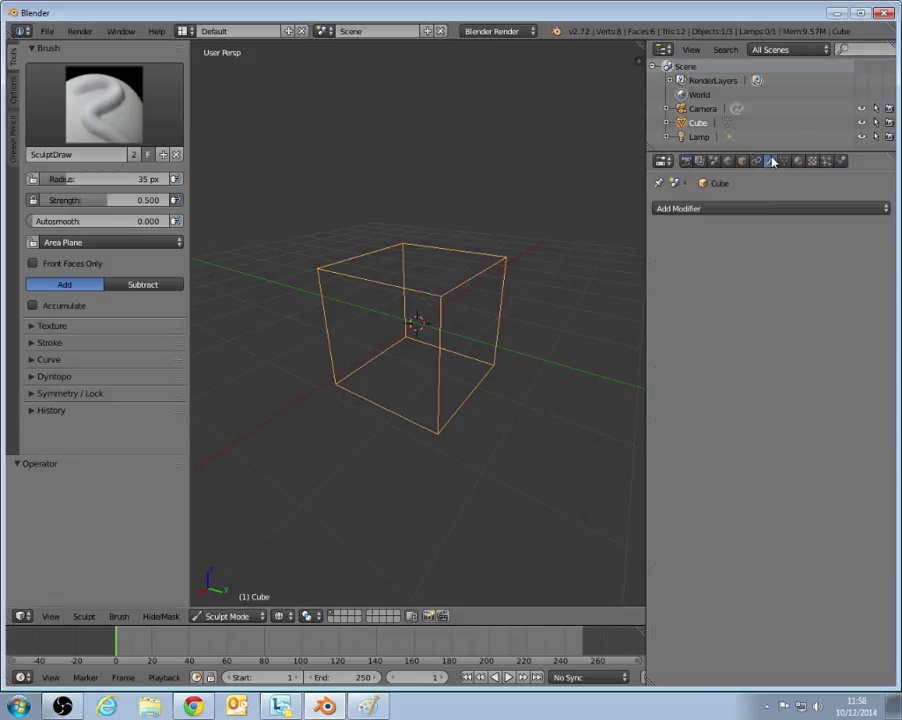
pyautogui.click(770, 160)
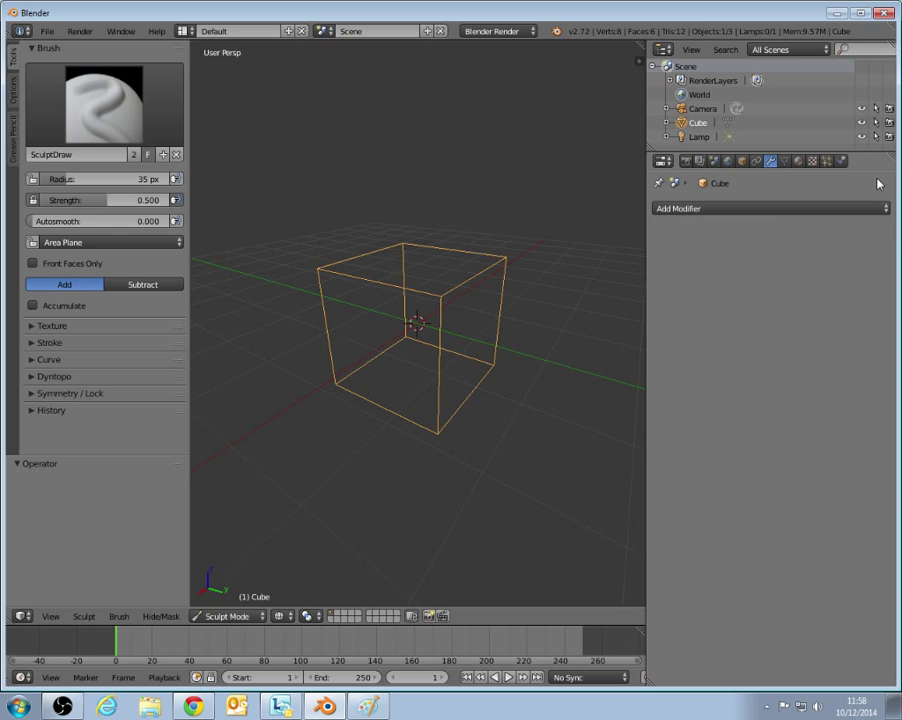
pyautogui.moveTo(772, 170)
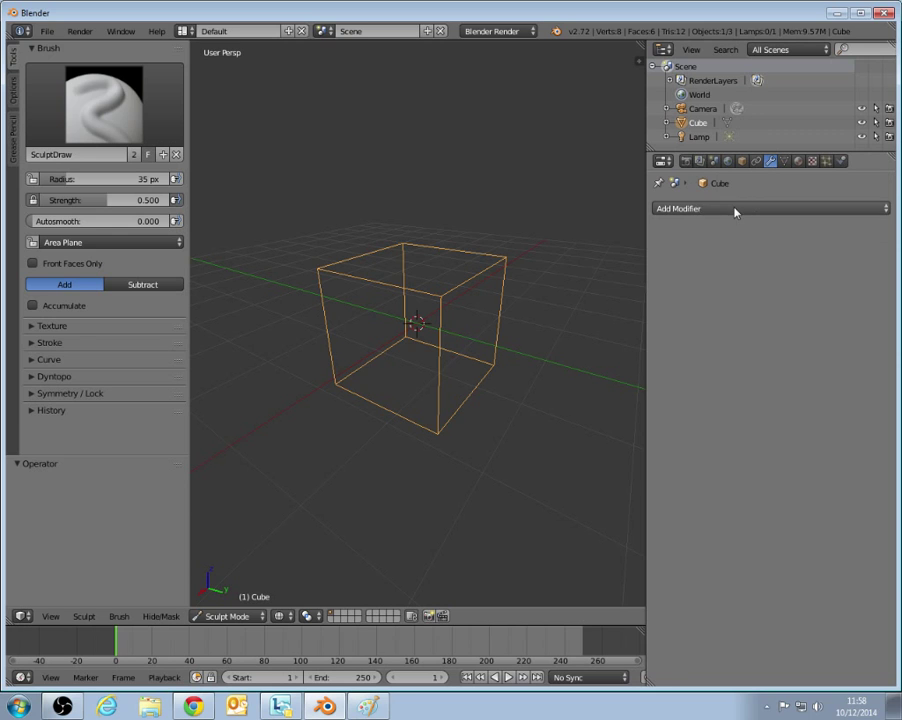
pyautogui.click(770, 208)
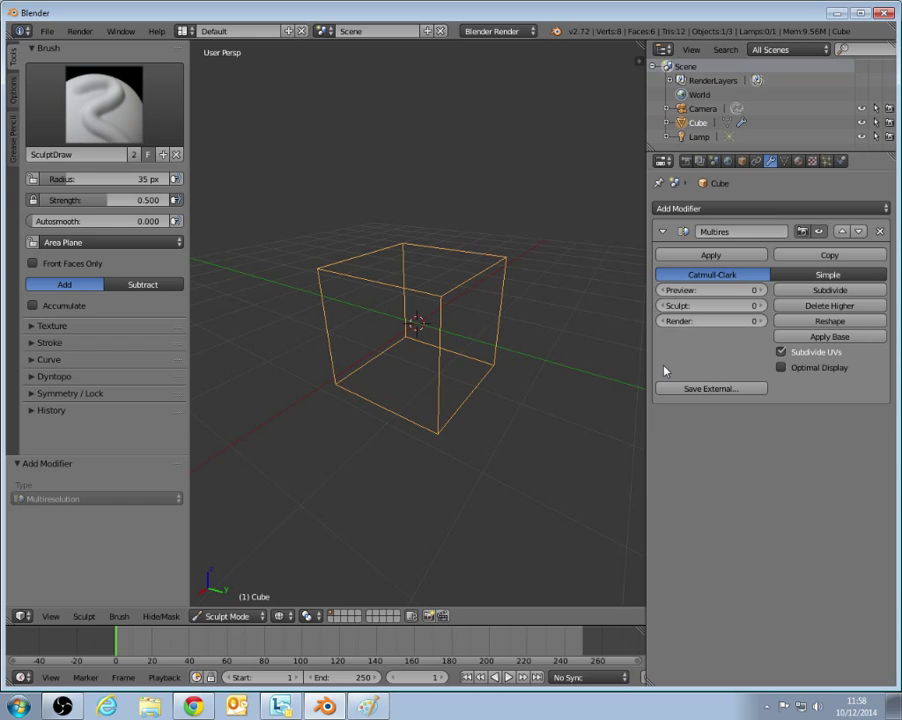
pyautogui.moveTo(736, 320)
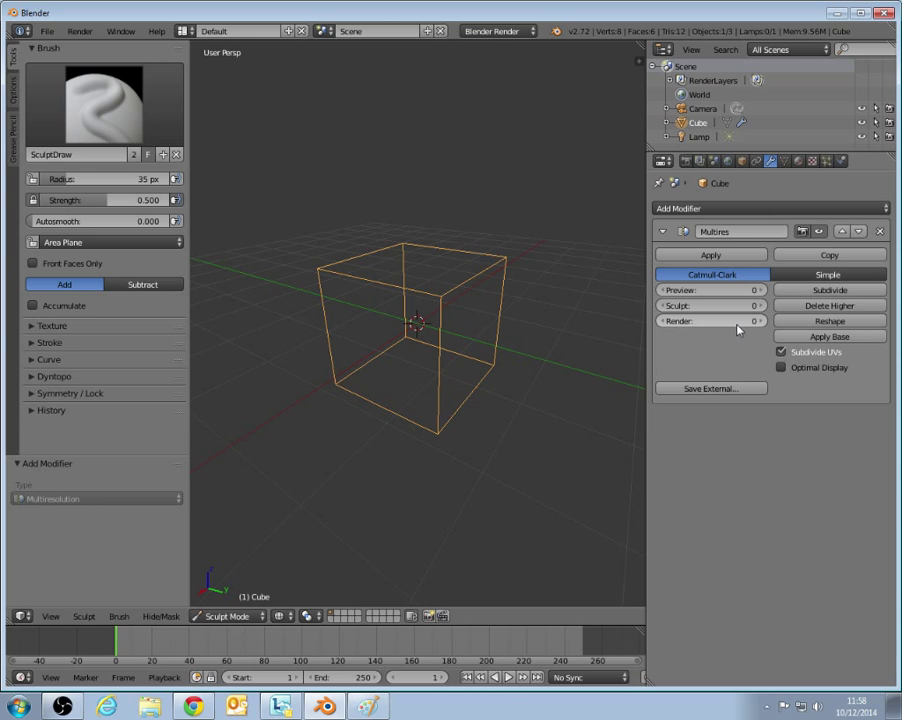
pyautogui.moveTo(742, 340)
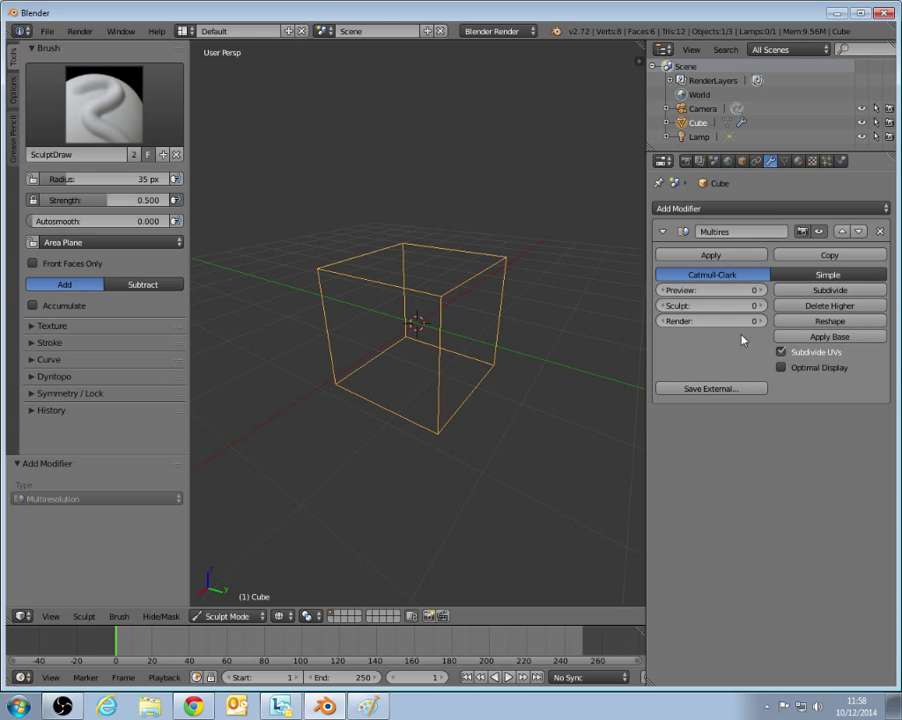
# Subdivide the Multires modifier five times, turning the cube into a dense sphere.
pyautogui.click(828, 288)
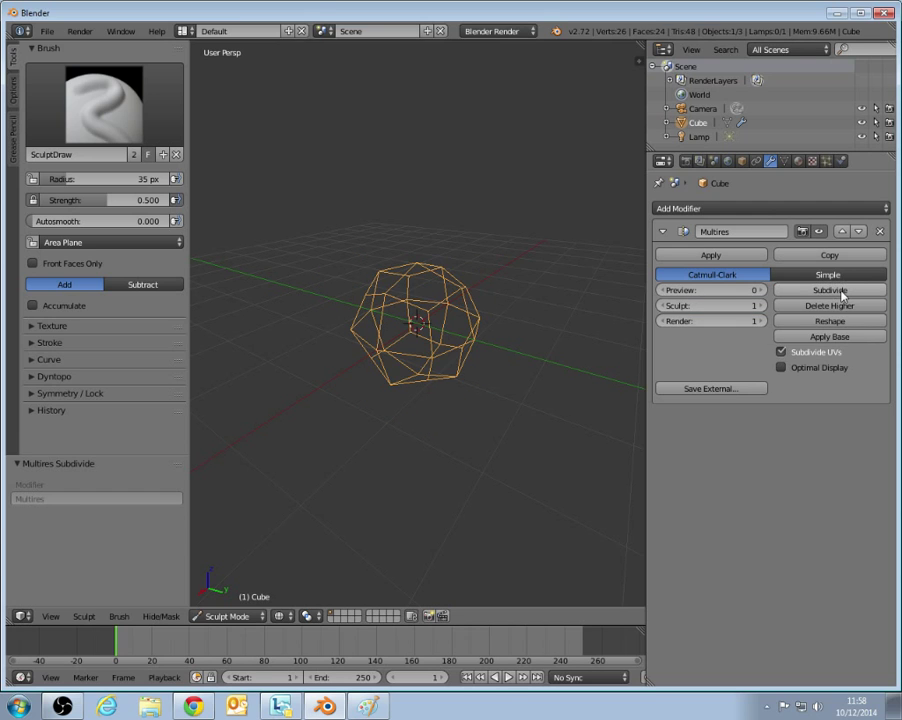
pyautogui.click(828, 290)
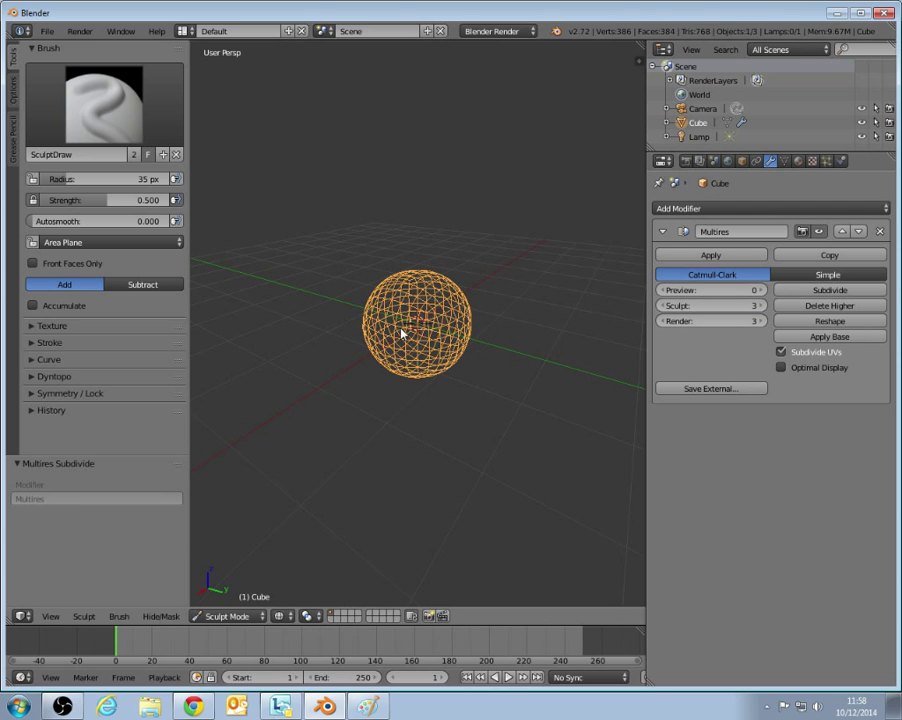
pyautogui.click(828, 288)
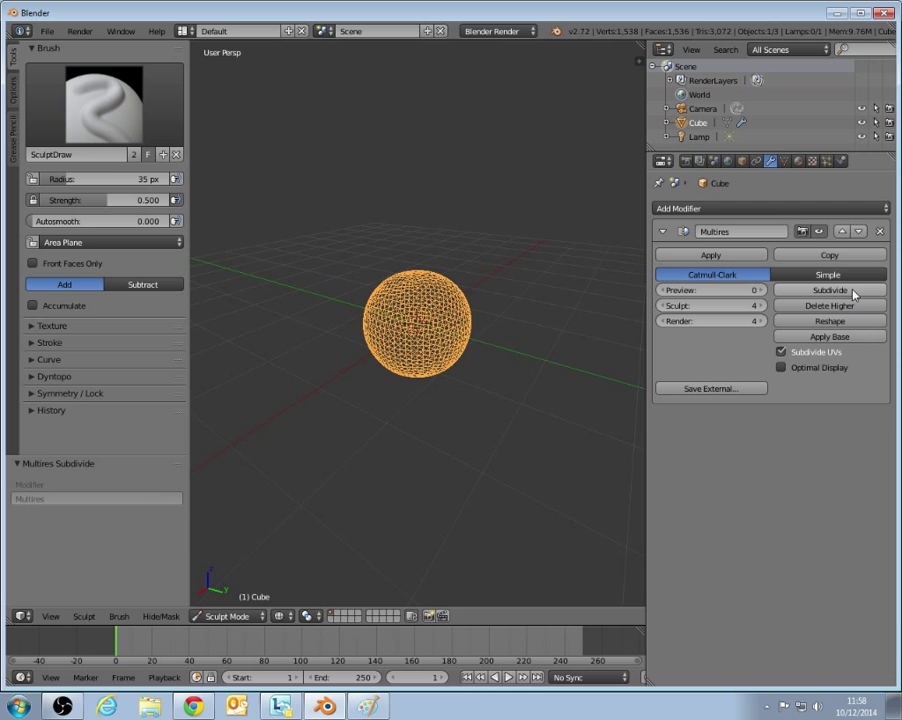
pyautogui.click(828, 288)
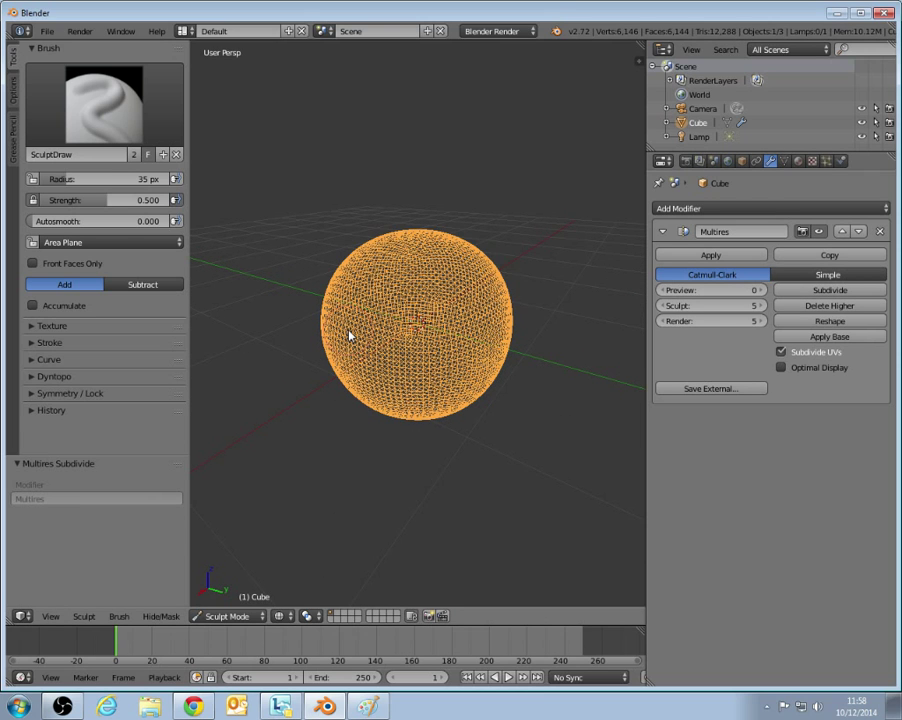
pyautogui.moveTo(532, 268)
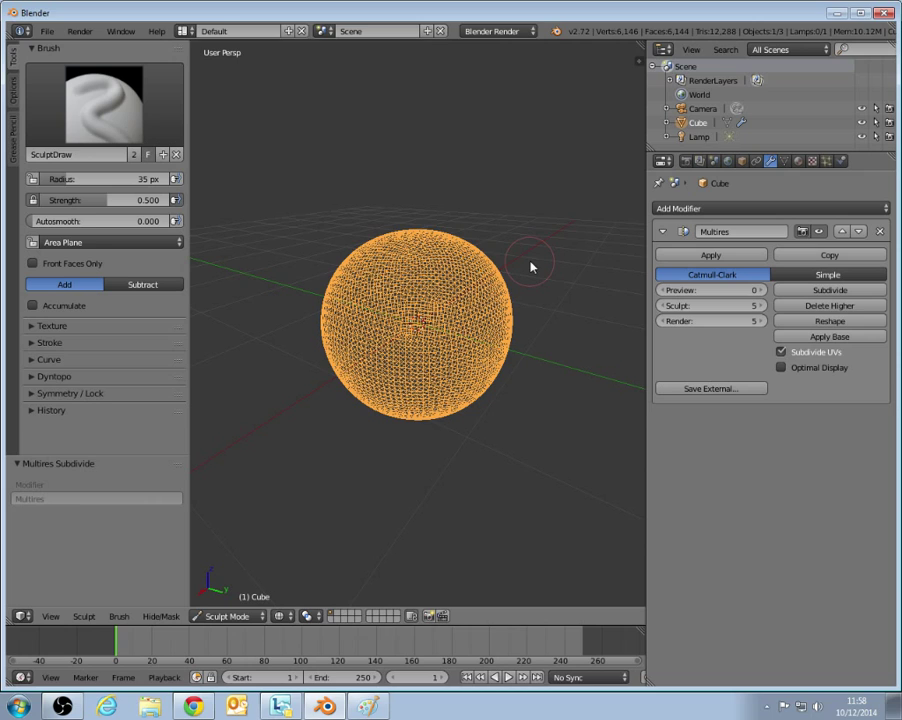
pyautogui.moveTo(564, 256)
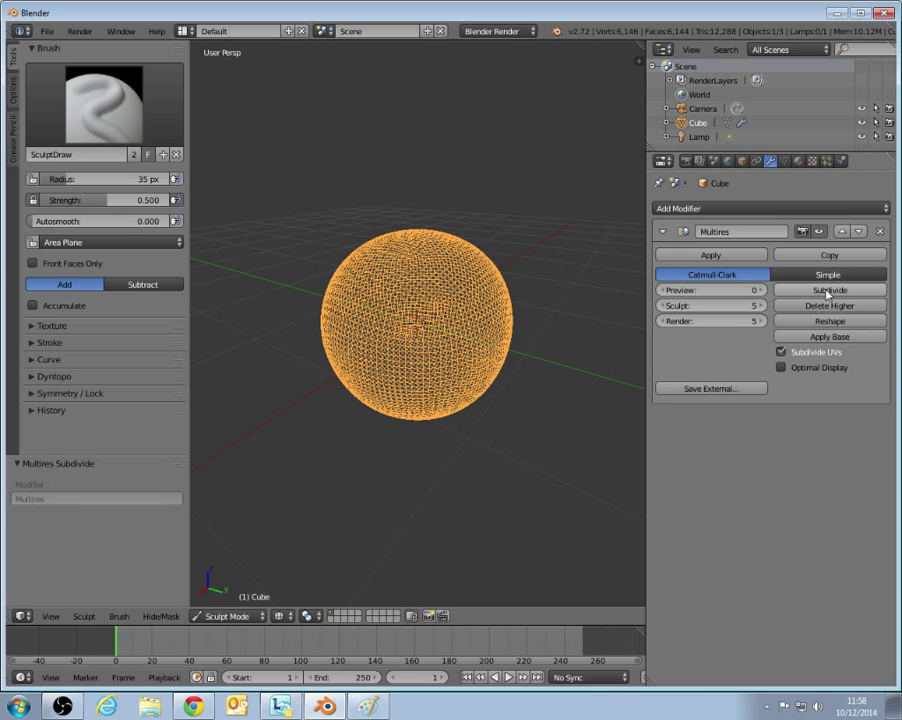
pyautogui.moveTo(828, 290)
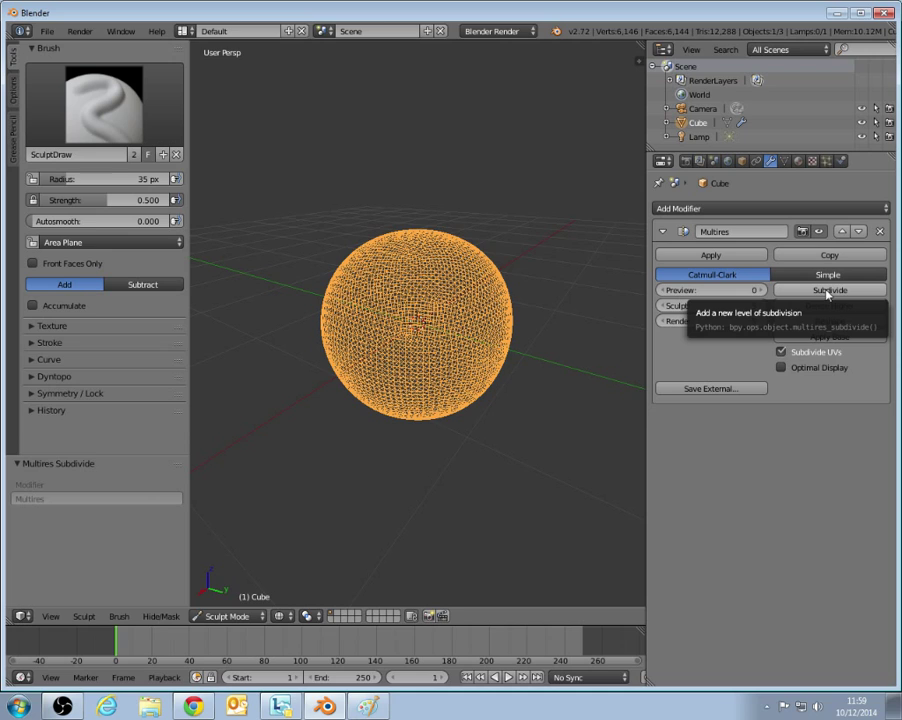
pyautogui.click(828, 290)
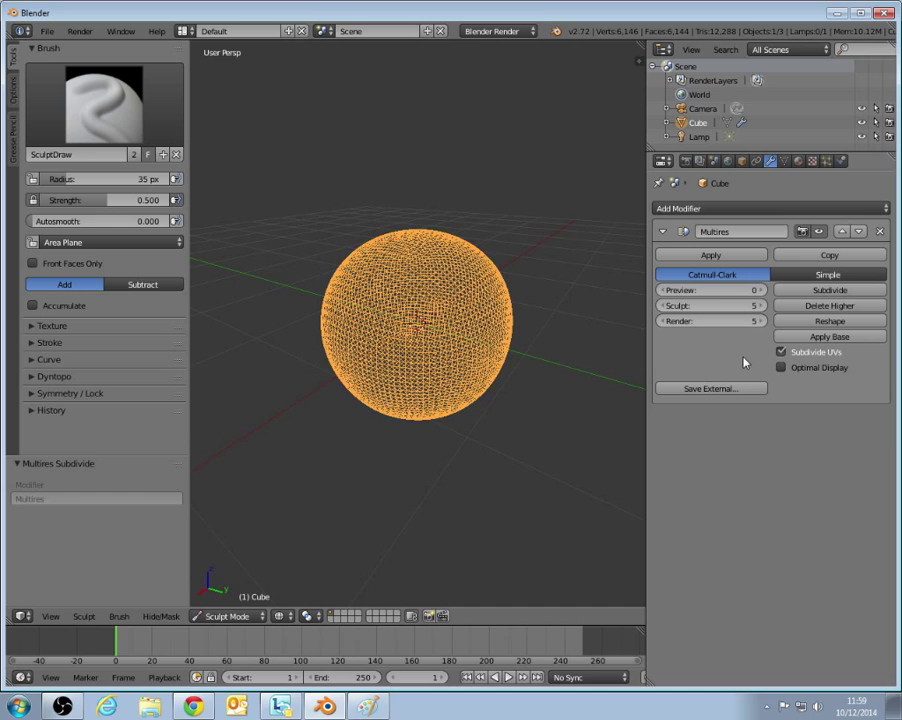
pyautogui.moveTo(776, 356)
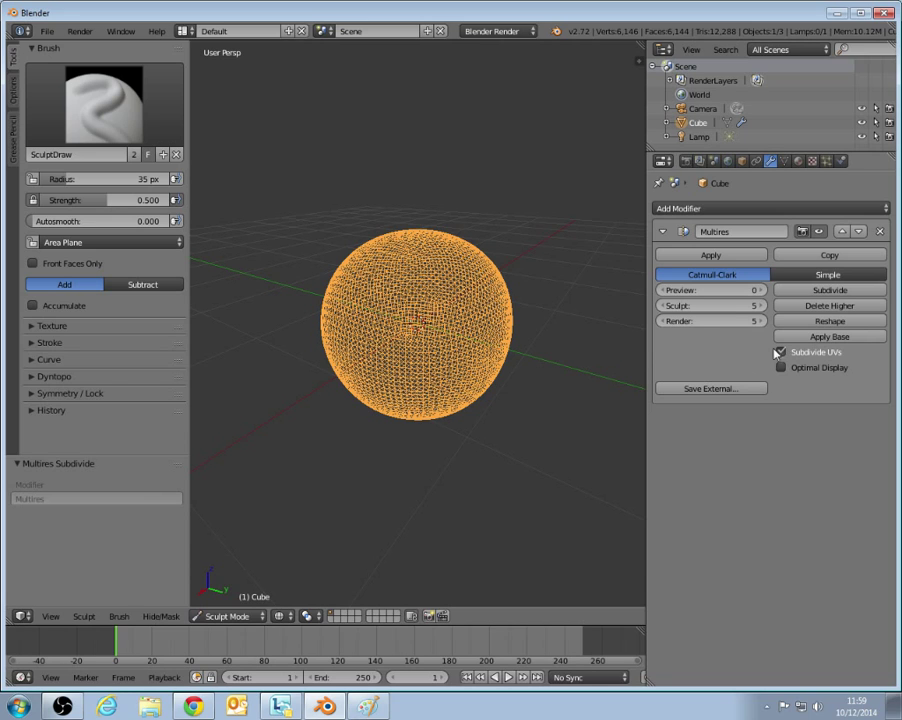
# Return to solid shading and sculpt raised ridges across the sphere's front with the draw brush.
pyautogui.click(780, 352)
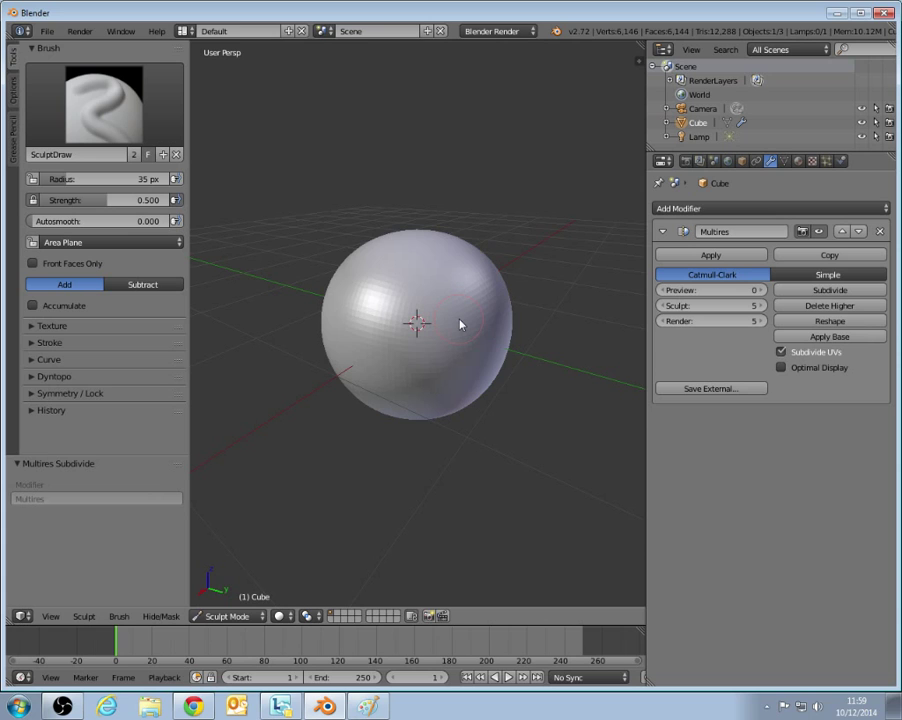
pyautogui.moveTo(474, 320)
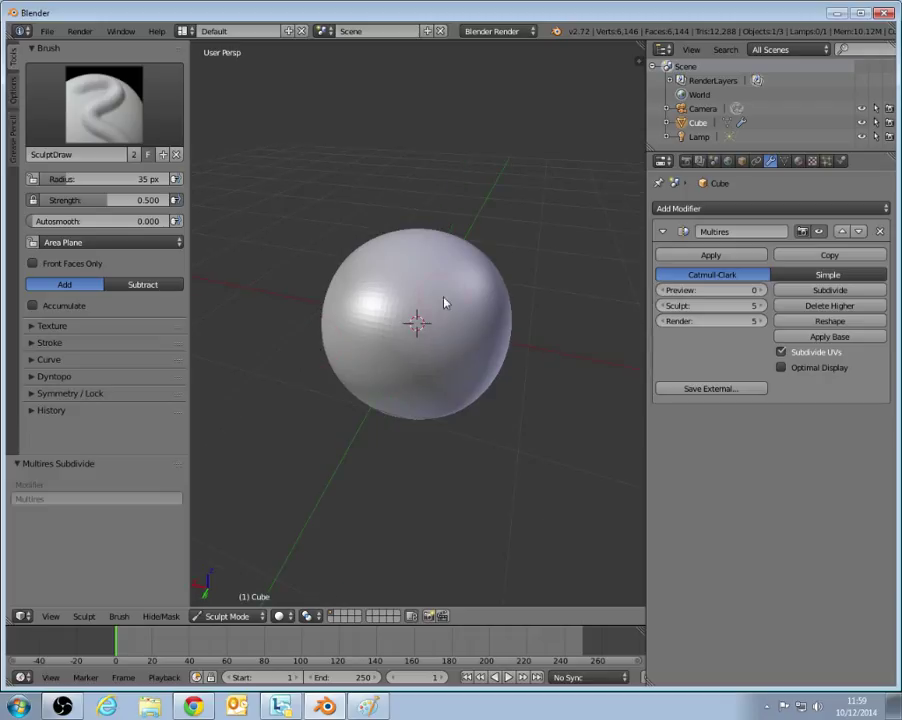
pyautogui.moveTo(432, 288)
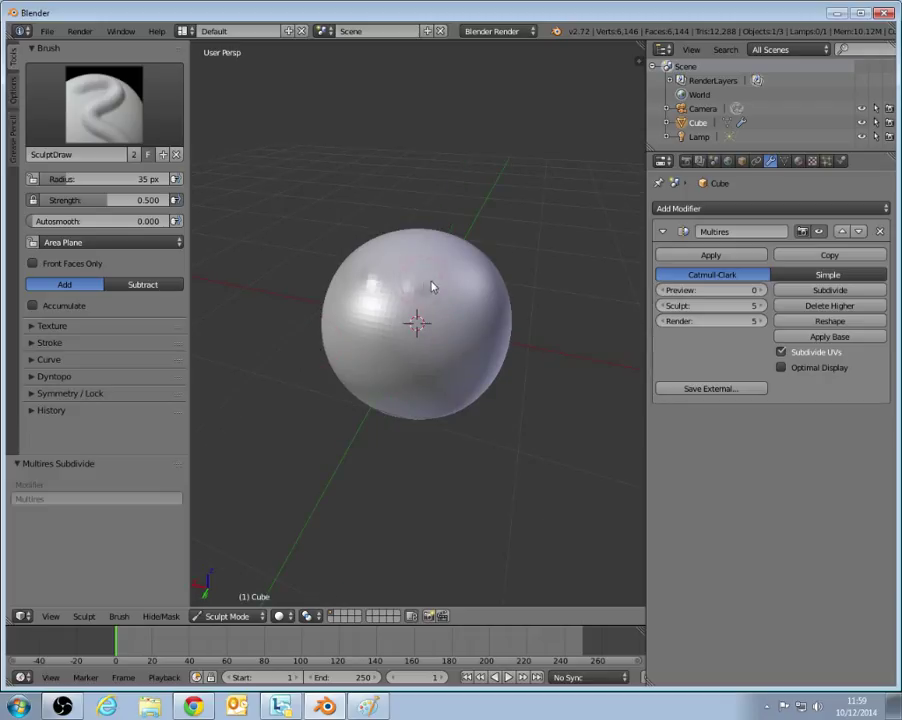
pyautogui.moveTo(430, 288); pyautogui.dragTo(410, 336)
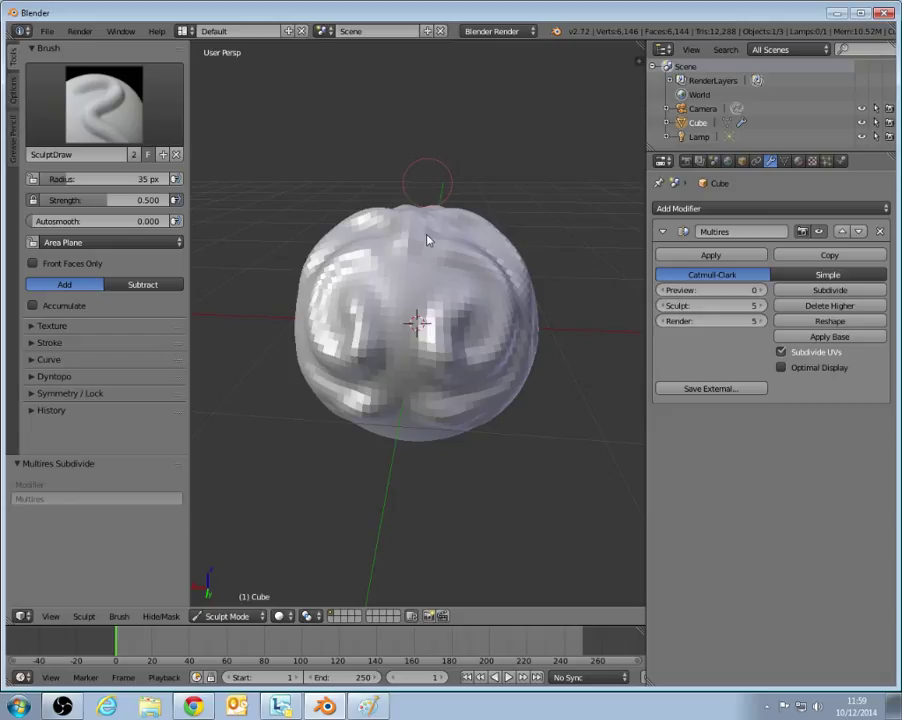
pyautogui.moveTo(204, 384)
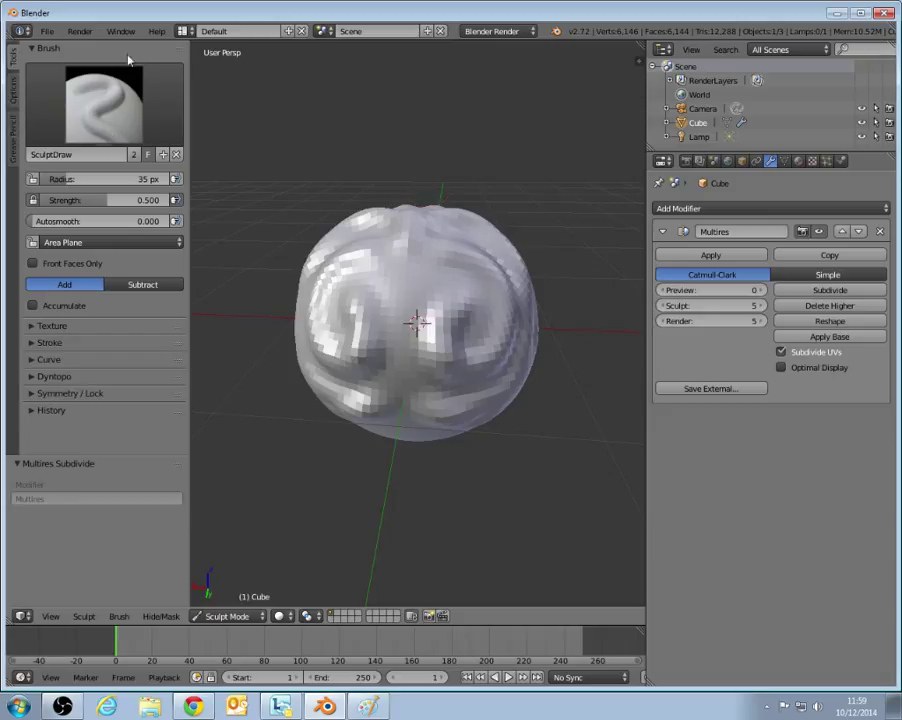
# Remove the sculpted side bumps so the sphere is smooth and collapse the Symmetry panel.
pyautogui.click(70, 392)
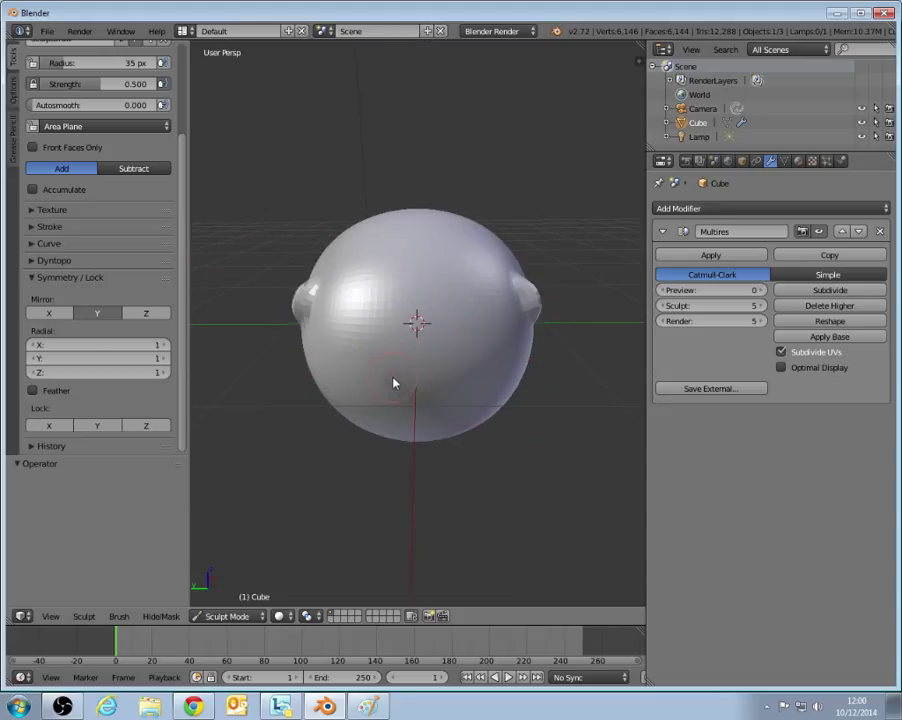
pyautogui.click(48, 312)
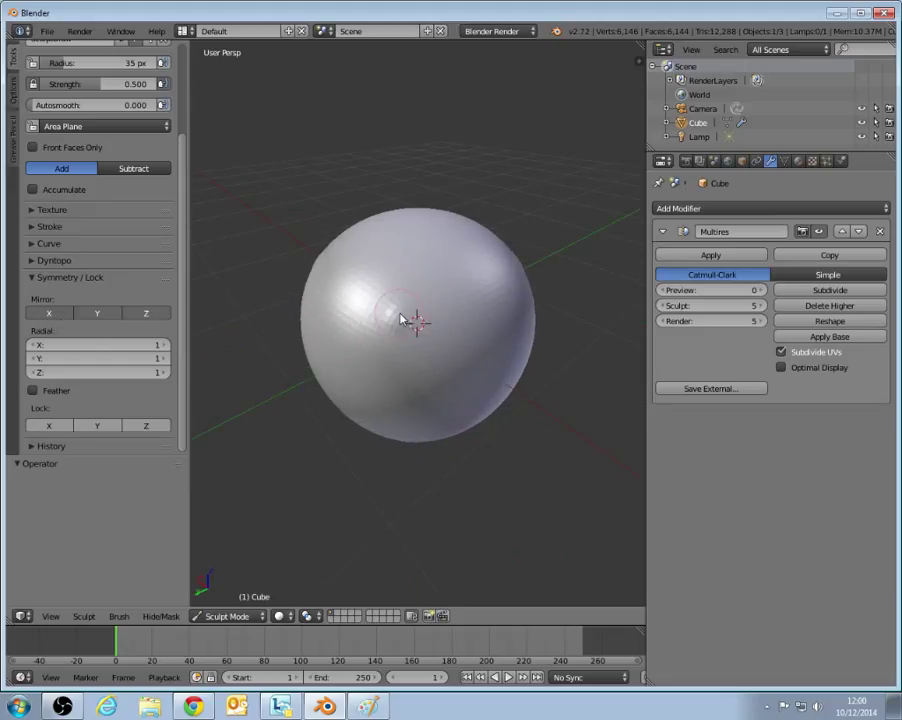
pyautogui.moveTo(400, 320); pyautogui.dragTo(400, 370)
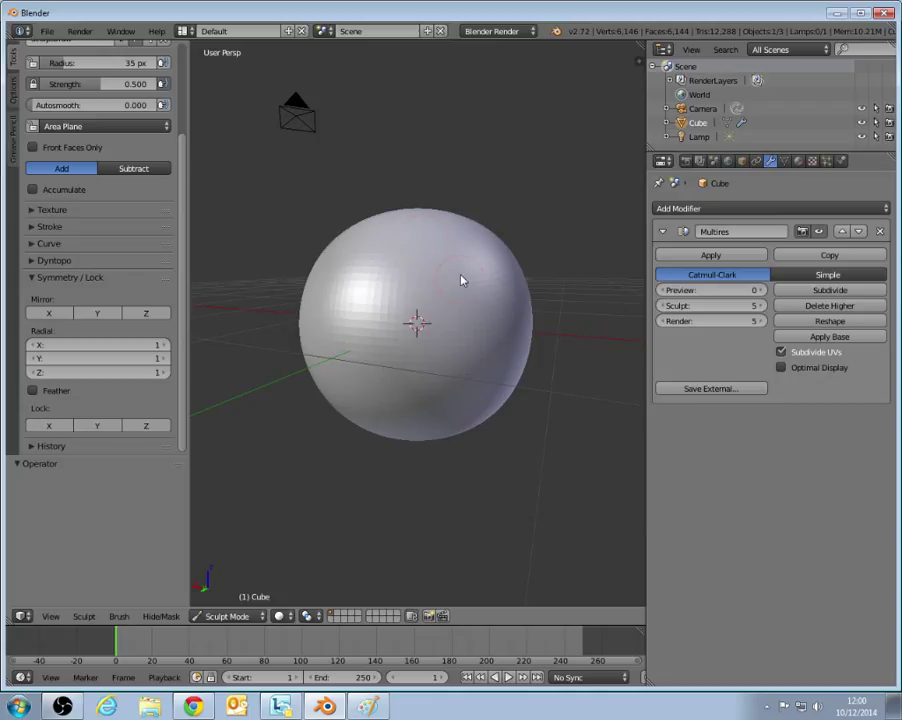
pyautogui.moveTo(348, 340)
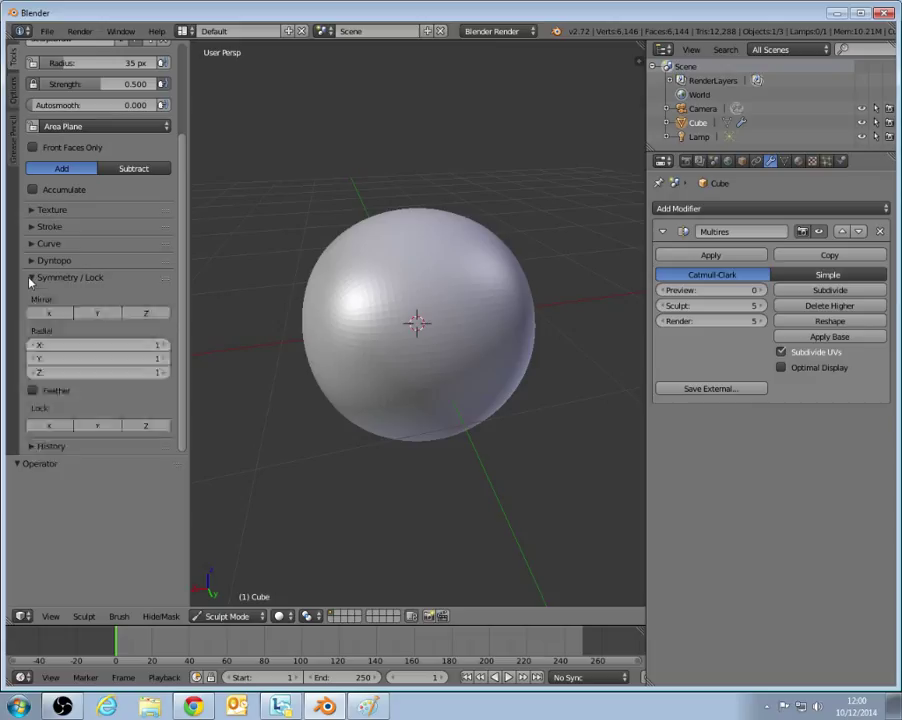
pyautogui.click(32, 276)
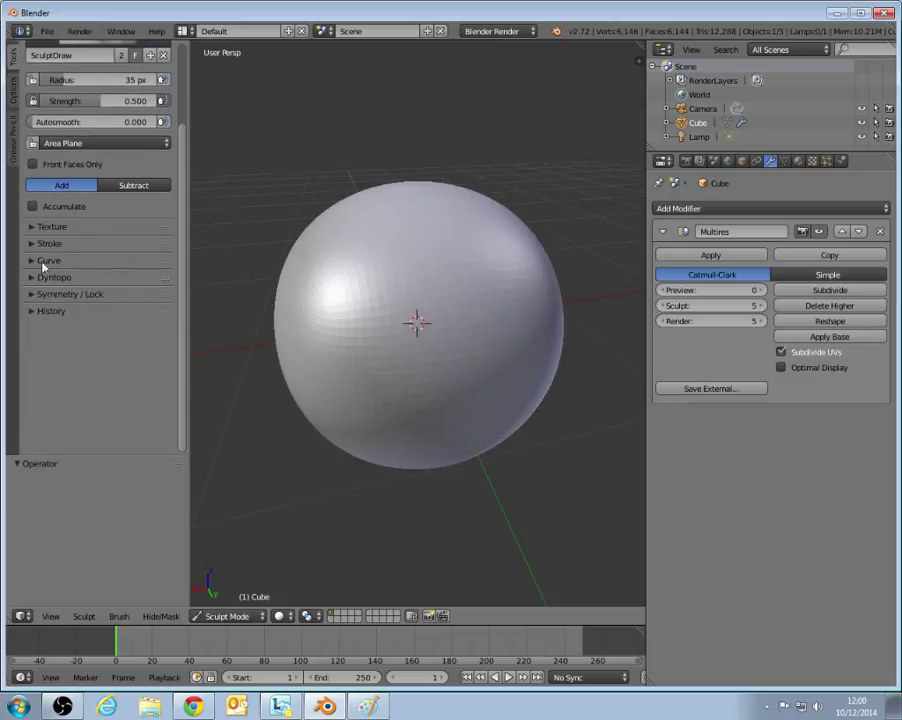
# Expand the Curve panel to show the draw brush's falloff curve.
pyautogui.click(48, 260)
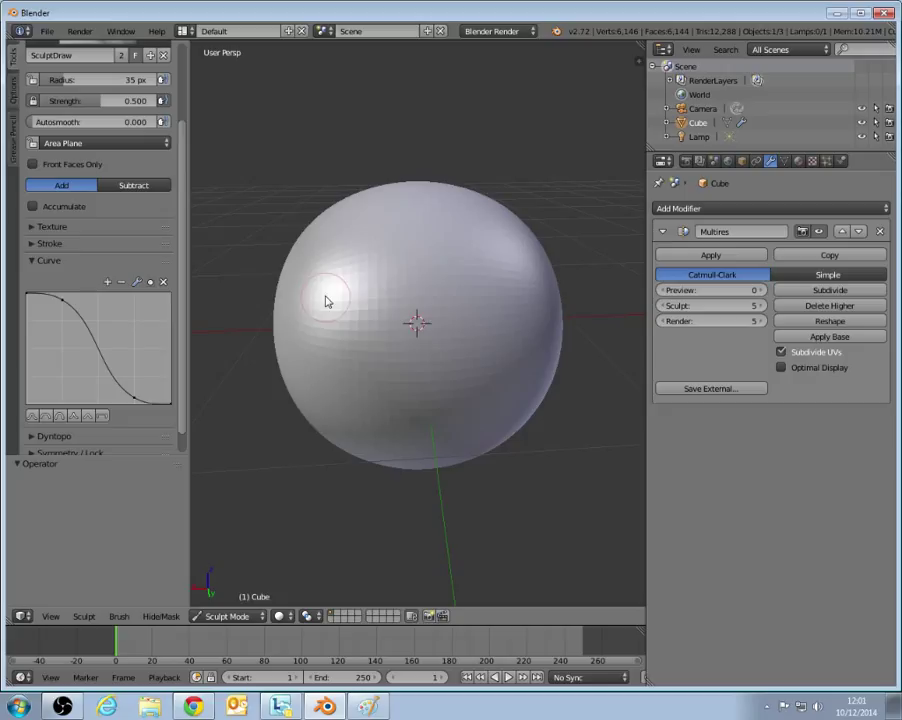
pyautogui.moveTo(324, 300); pyautogui.dragTo(420, 310)
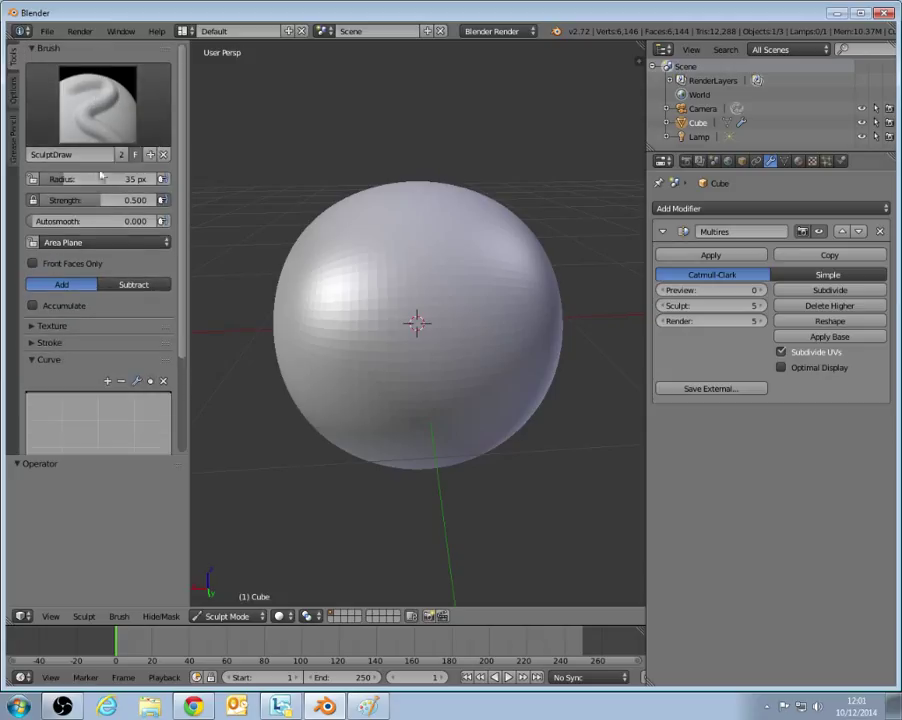
# Create a new brush texture in the Texture properties and set its type to Wood.
pyautogui.click(48, 324)
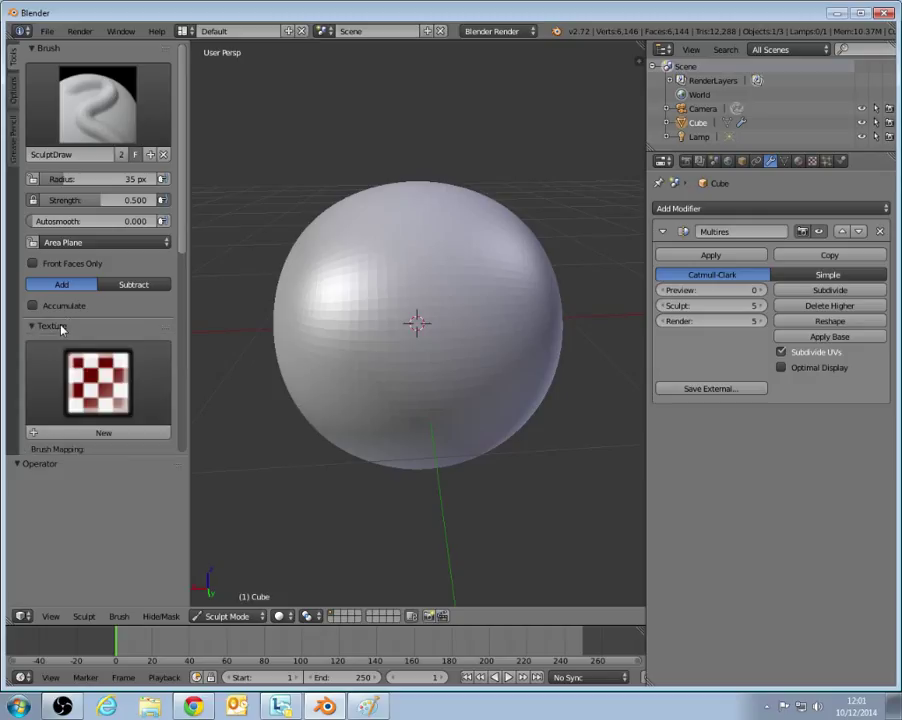
pyautogui.moveTo(444, 264)
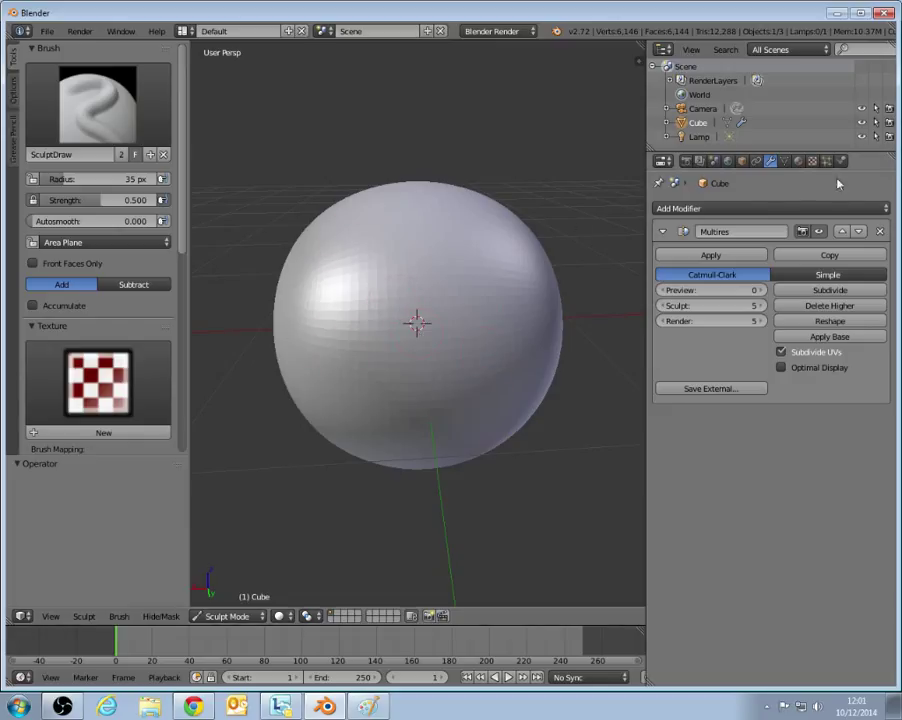
pyautogui.moveTo(84, 374)
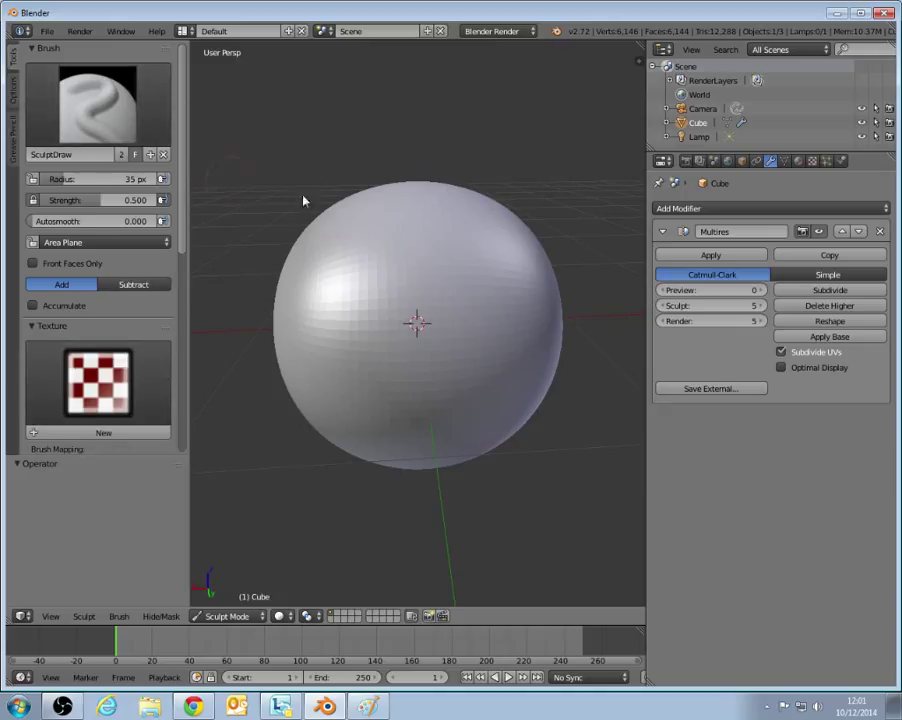
pyautogui.moveTo(504, 290)
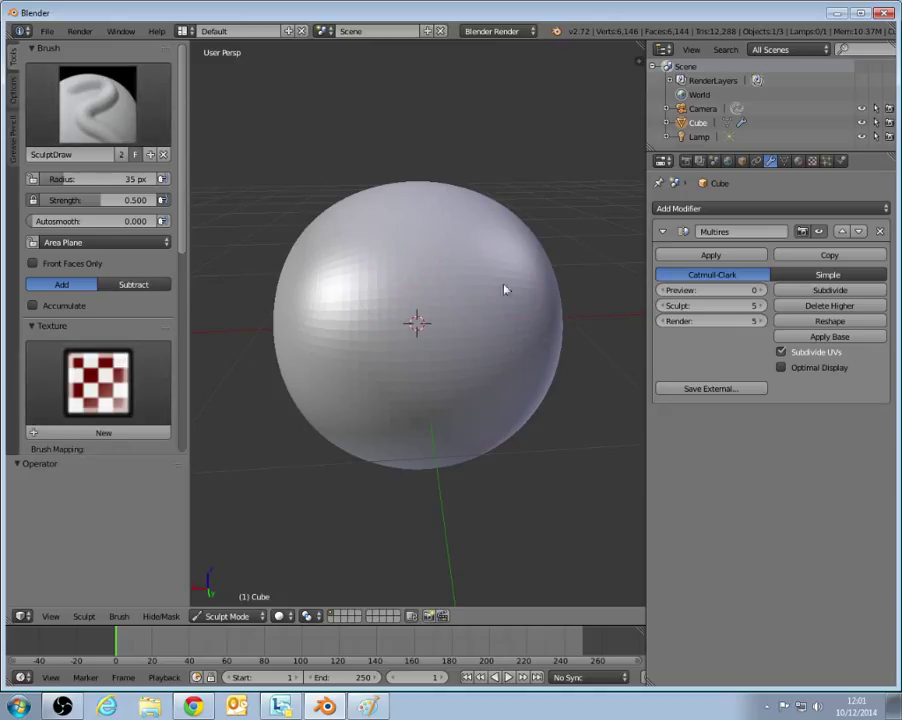
pyautogui.moveTo(550, 298)
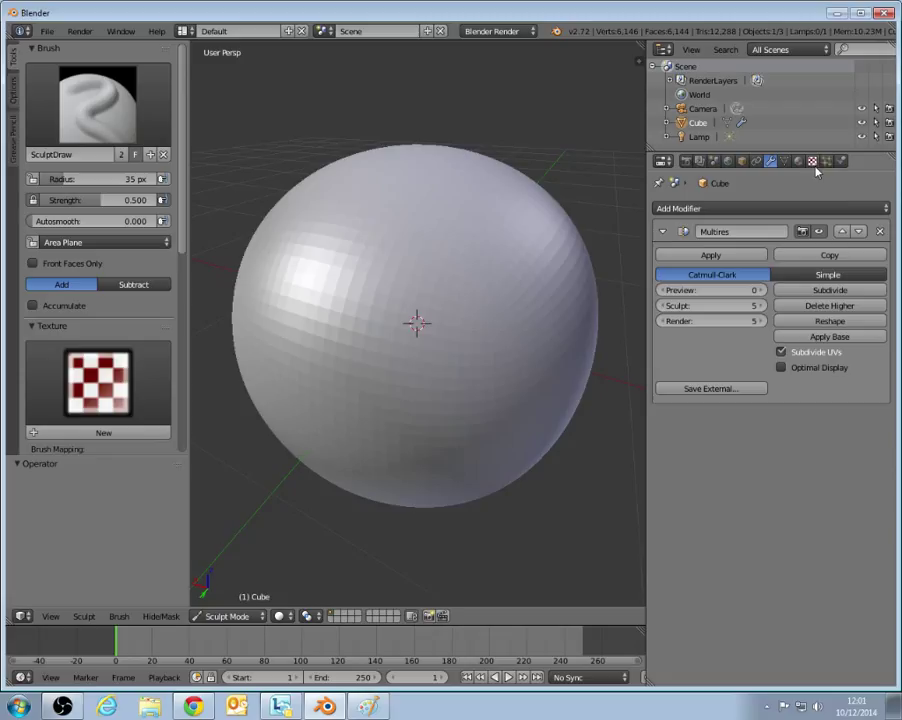
pyautogui.moveTo(812, 160)
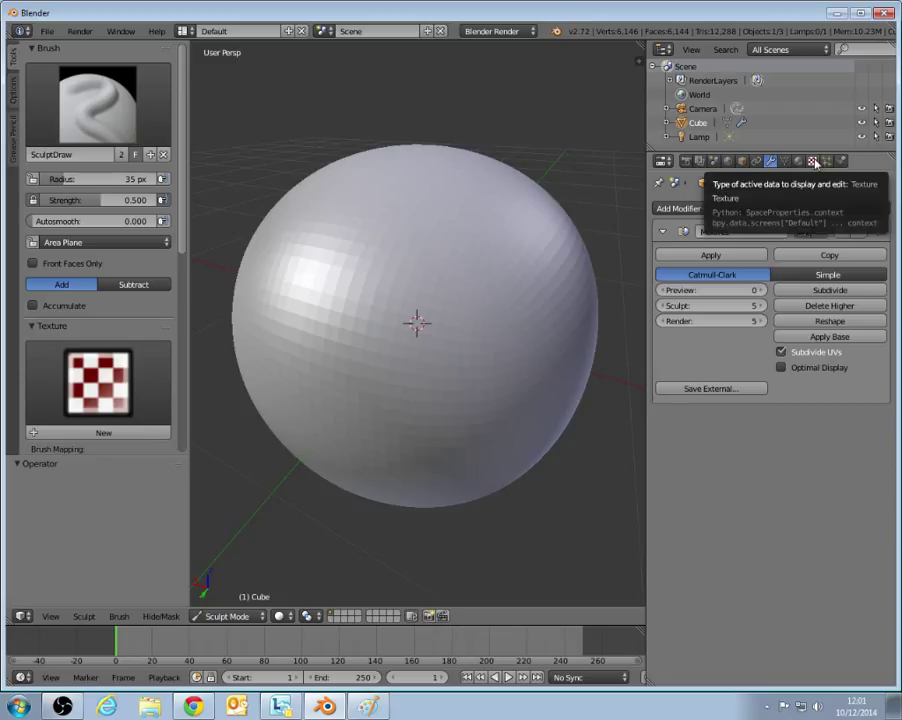
pyautogui.click(812, 160)
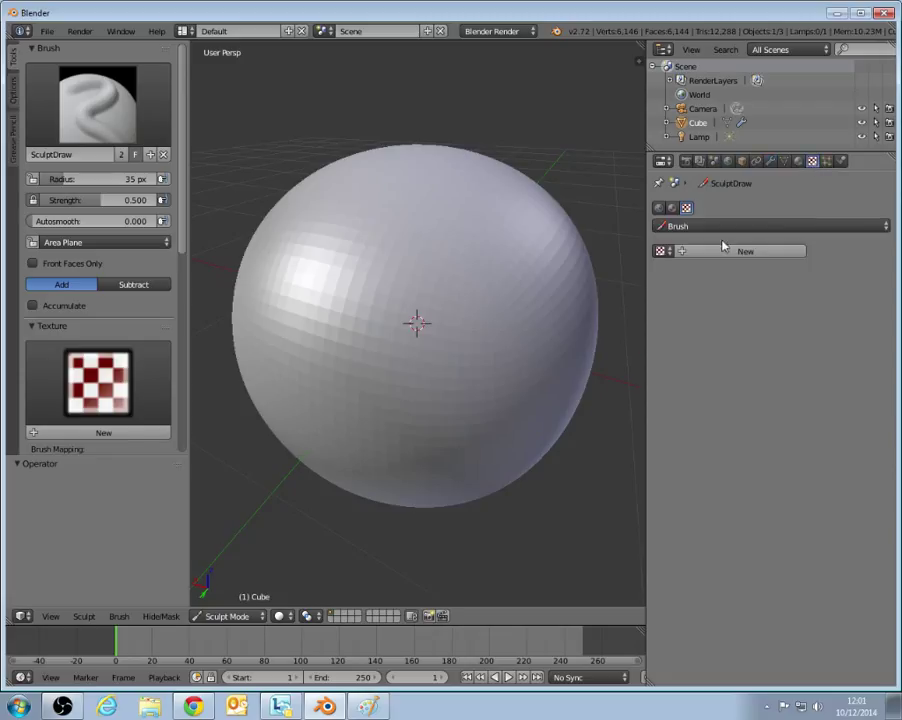
pyautogui.click(744, 252)
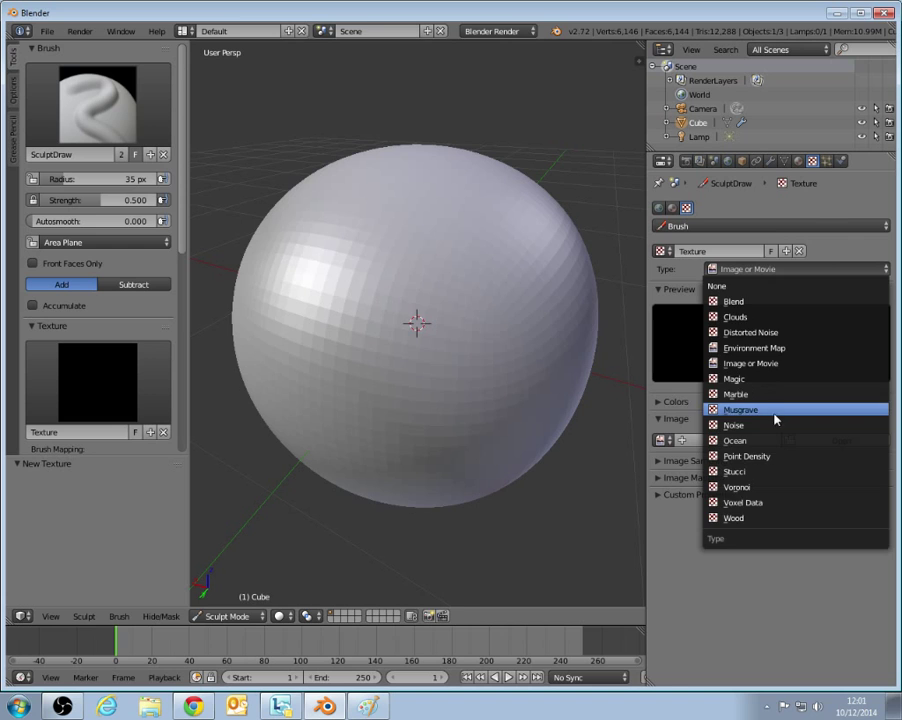
pyautogui.click(732, 378)
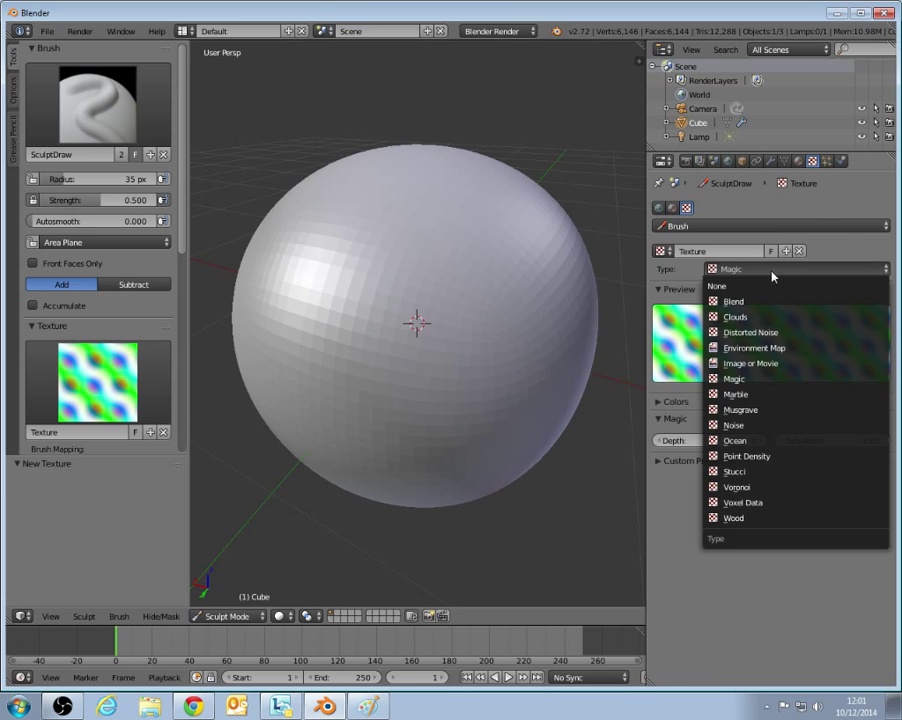
pyautogui.moveTo(760, 518)
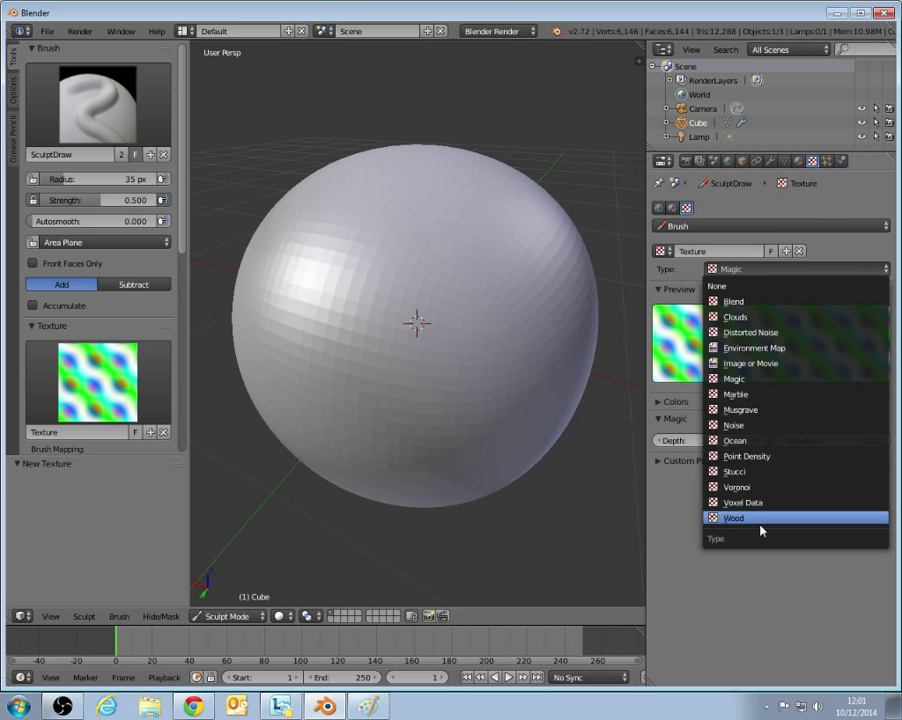
pyautogui.click(732, 516)
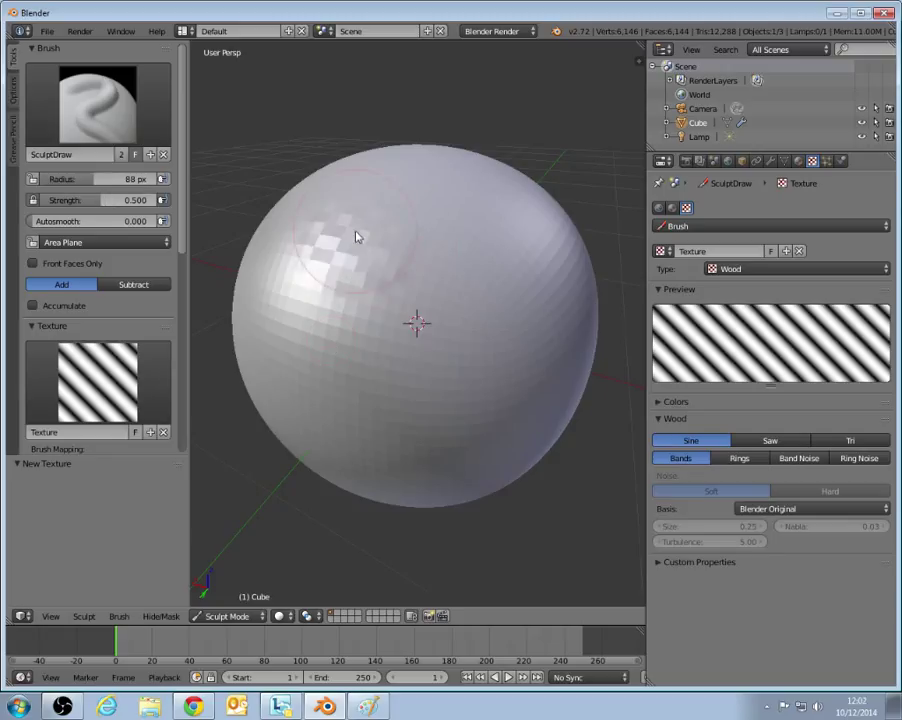
# Test a Wood-textured stroke on the sphere, then change the texture type to Marble.
pyautogui.moveTo(356, 236); pyautogui.dragTo(390, 290)
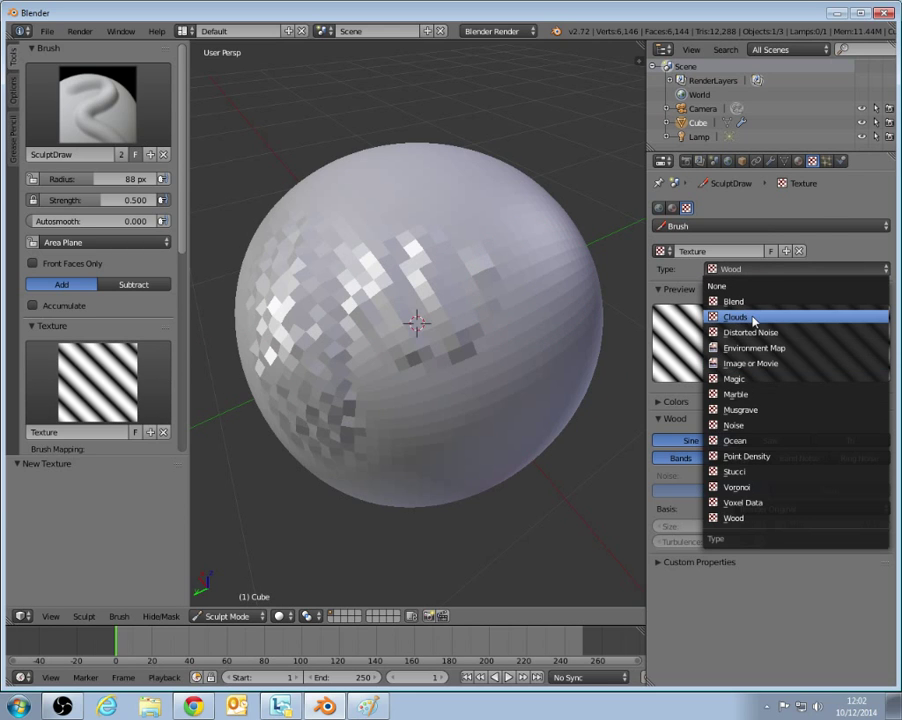
pyautogui.click(736, 392)
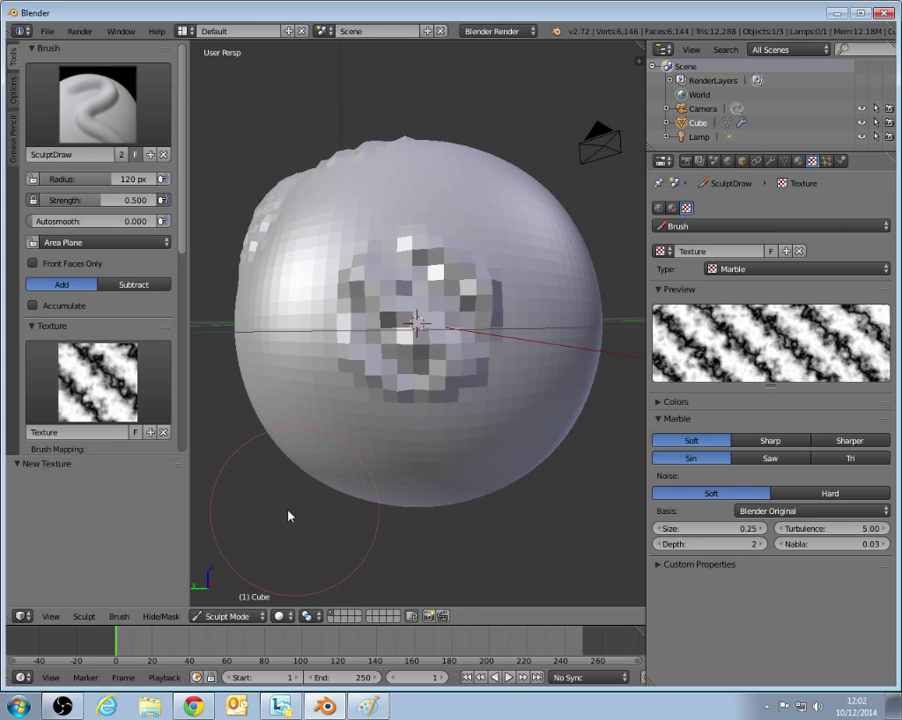
pyautogui.moveTo(376, 260)
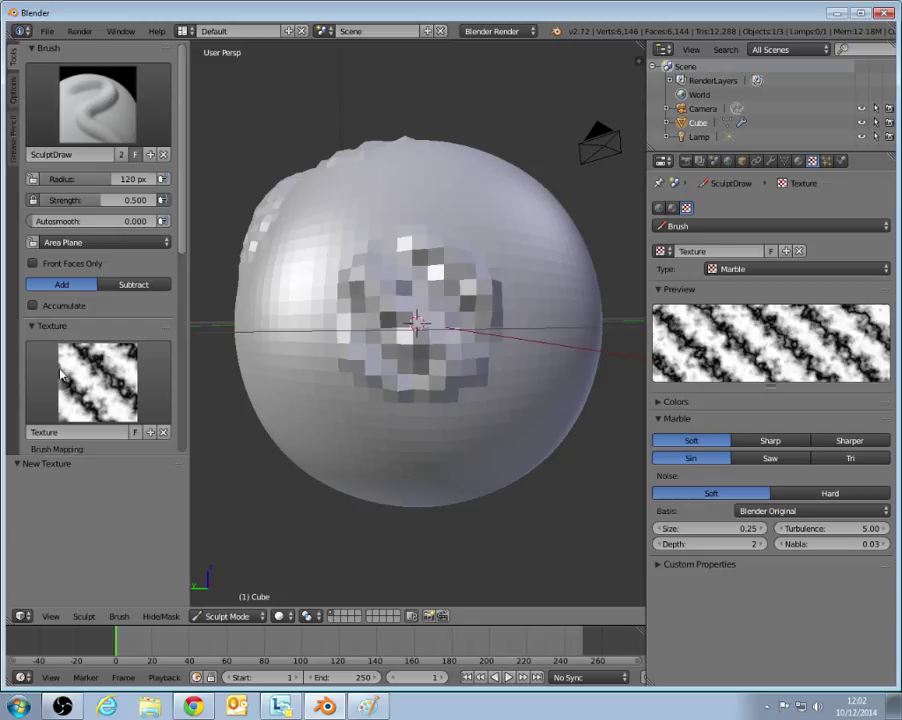
pyautogui.moveTo(508, 258)
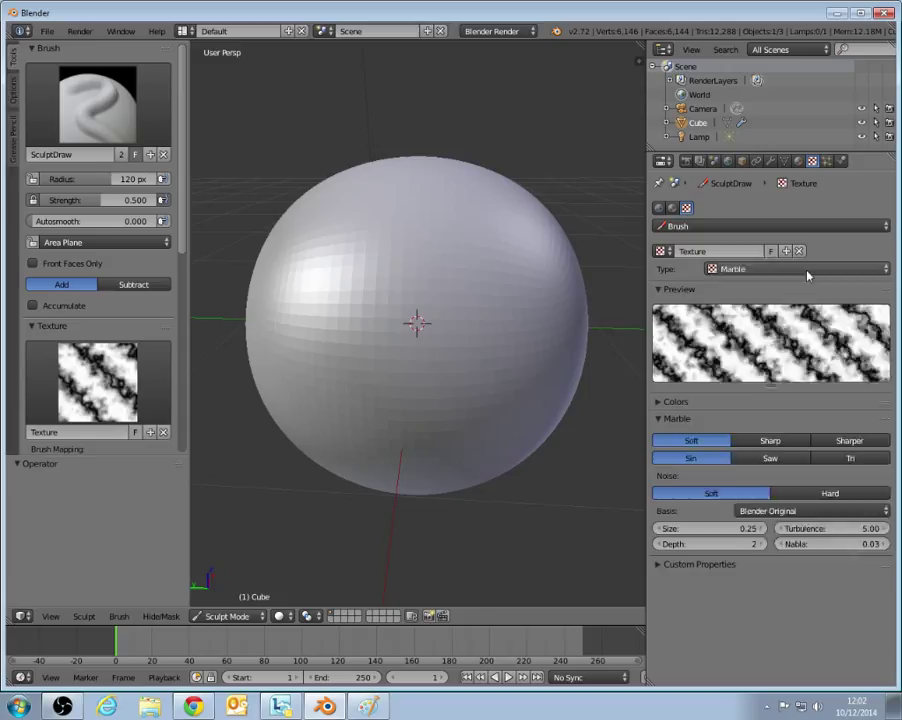
# Make the brush texture an Image or Movie type and browse the Desktop for the star image.
pyautogui.click(796, 268)
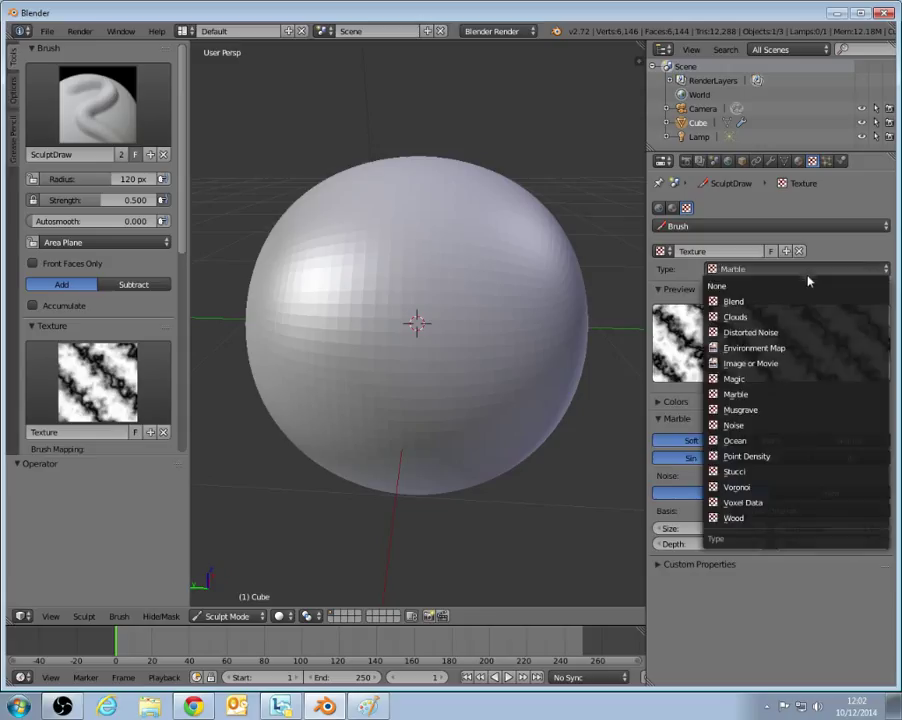
pyautogui.click(736, 392)
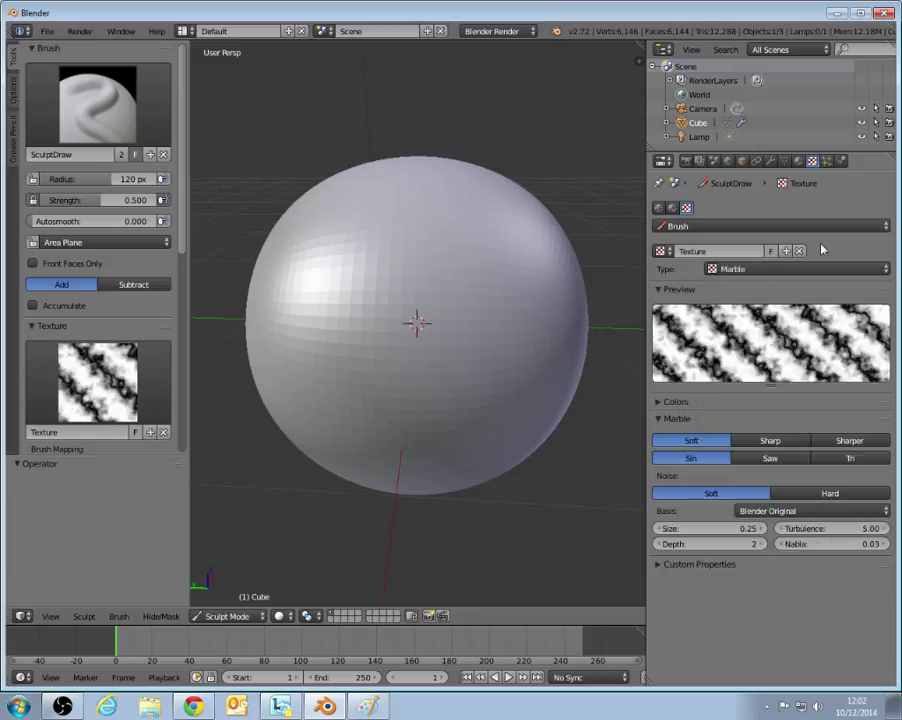
pyautogui.click(796, 268)
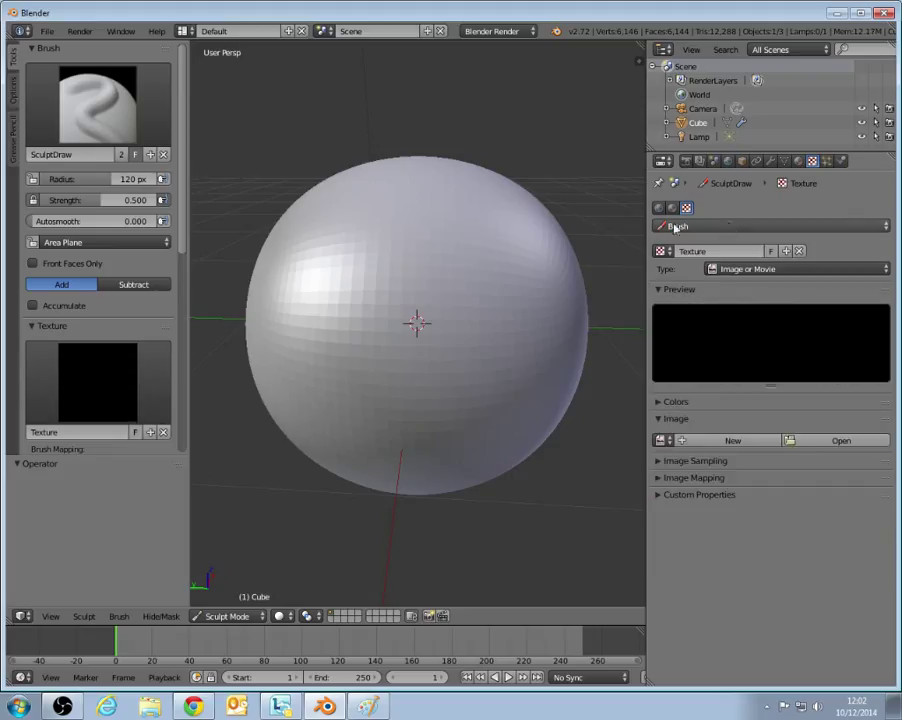
pyautogui.click(840, 440)
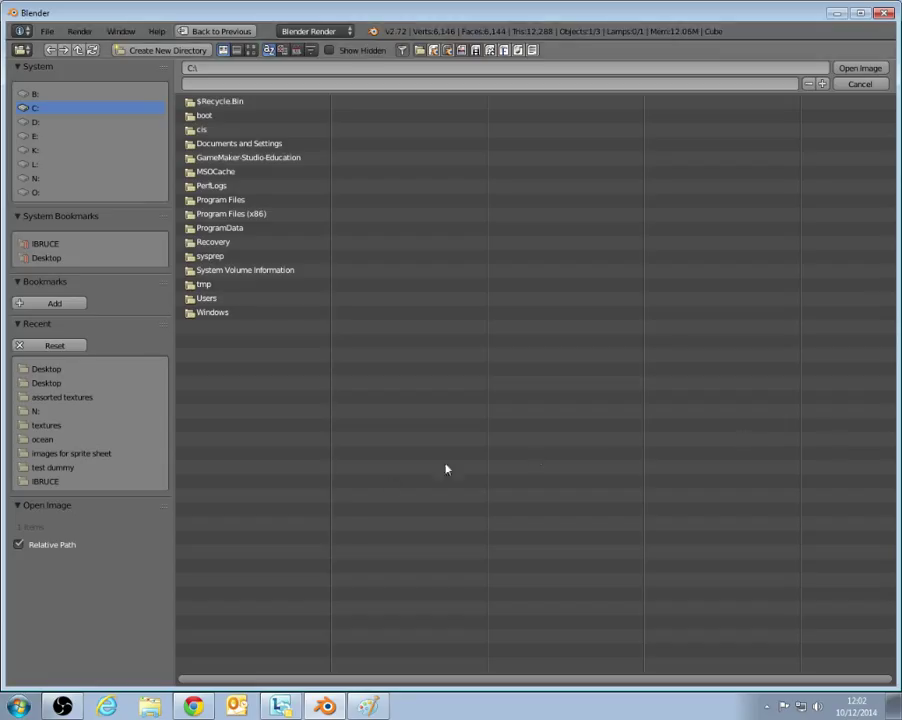
pyautogui.moveTo(68, 368)
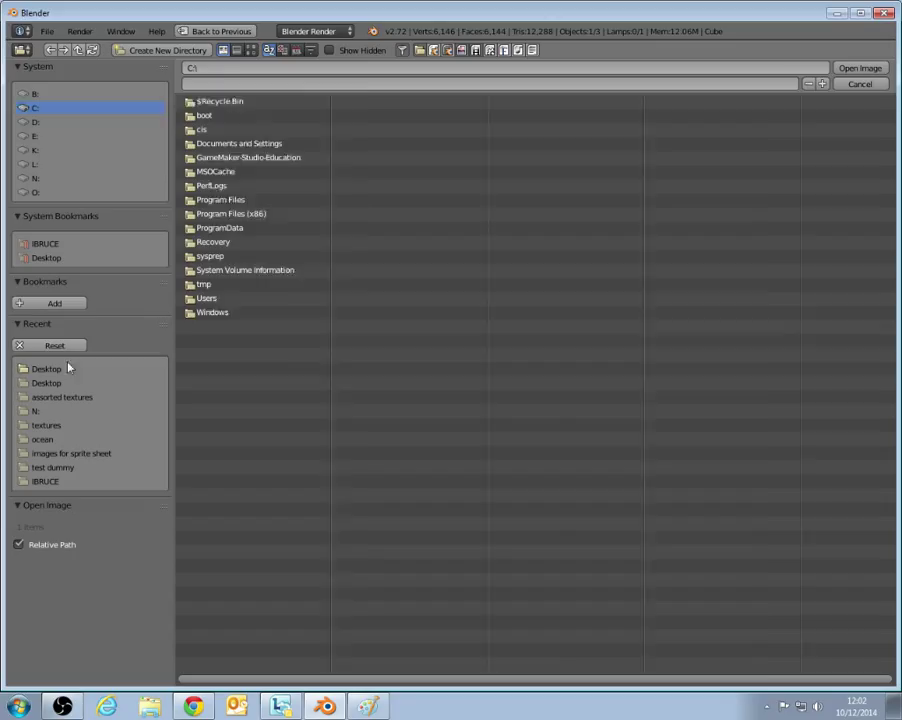
pyautogui.click(858, 68)
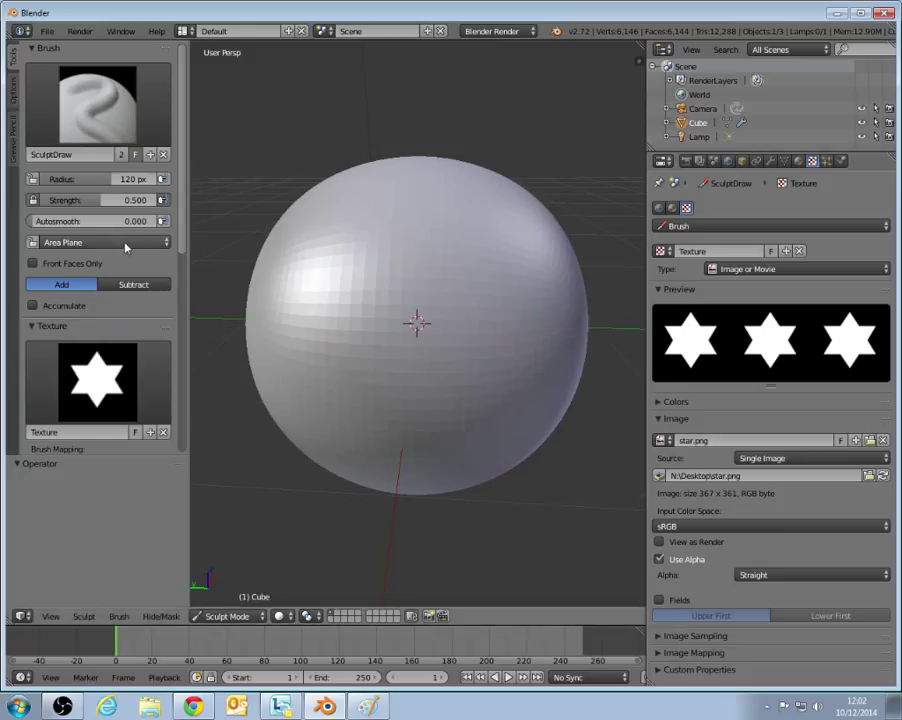
pyautogui.moveTo(284, 336)
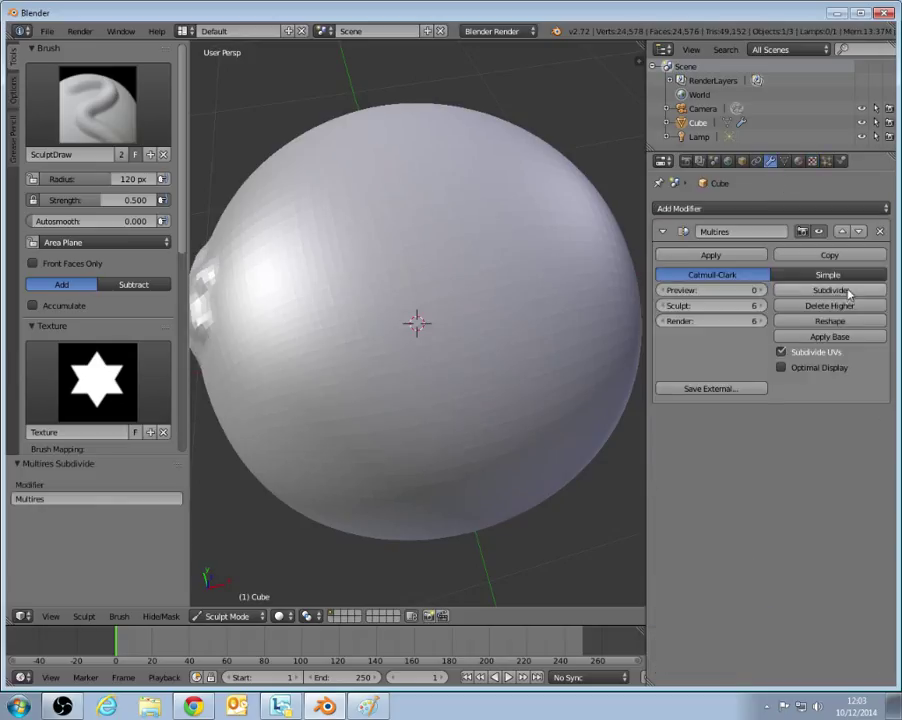
# Subdivide one more level and stamp raised star shapes onto the sphere with the star texture.
pyautogui.click(828, 290)
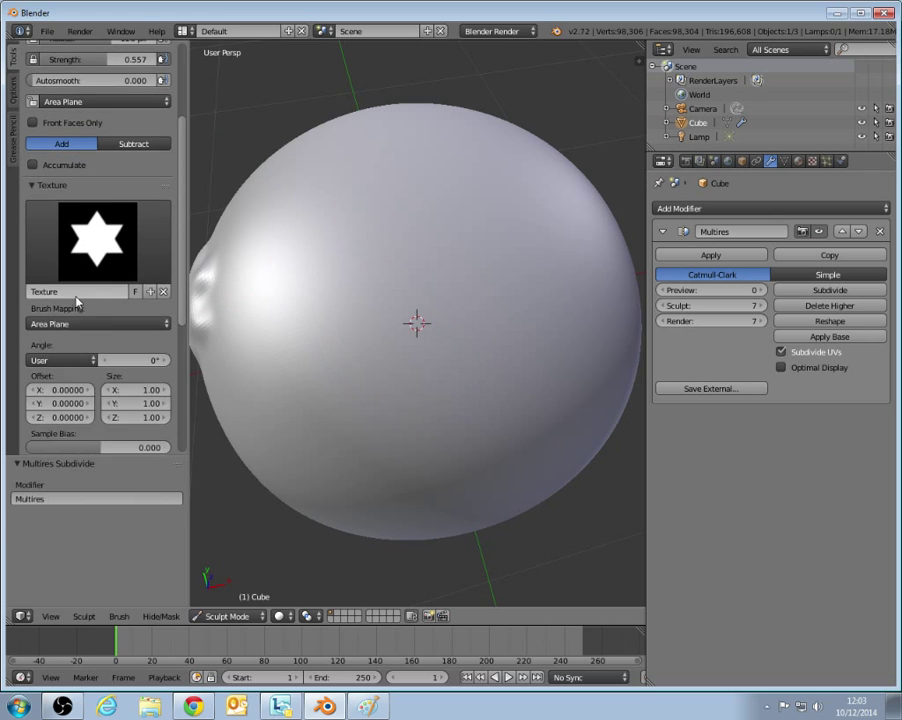
pyautogui.scroll(-3)
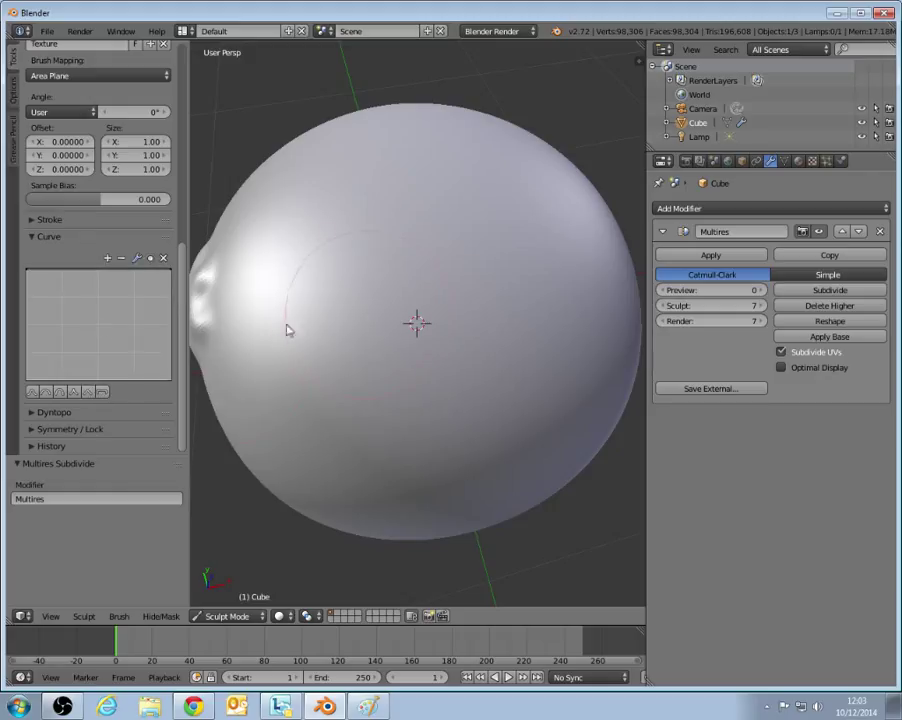
pyautogui.click(44, 392)
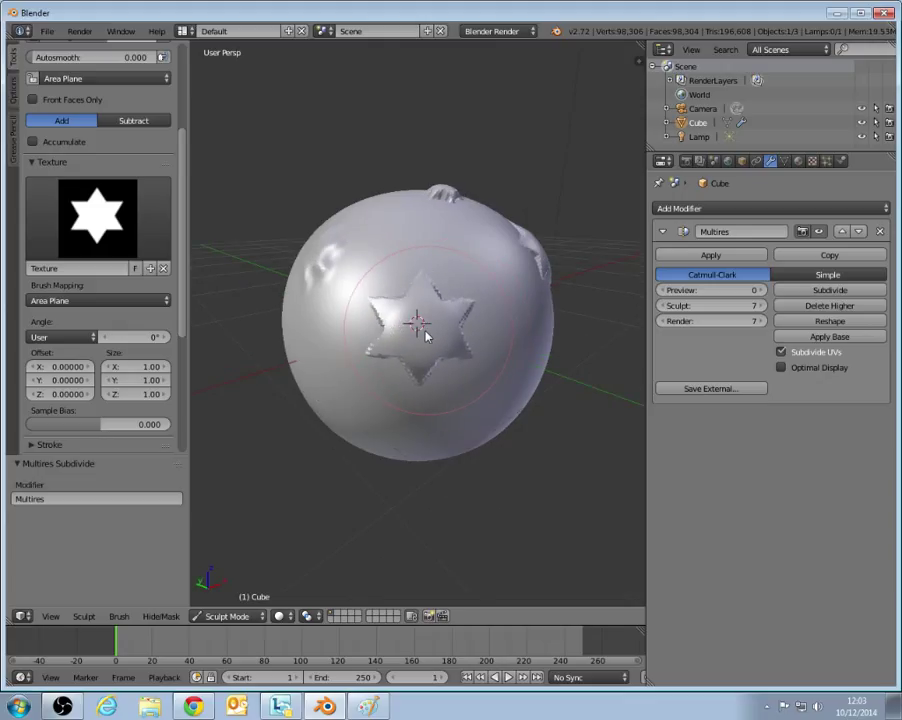
pyautogui.moveTo(420, 320); pyautogui.dragTo(480, 380)
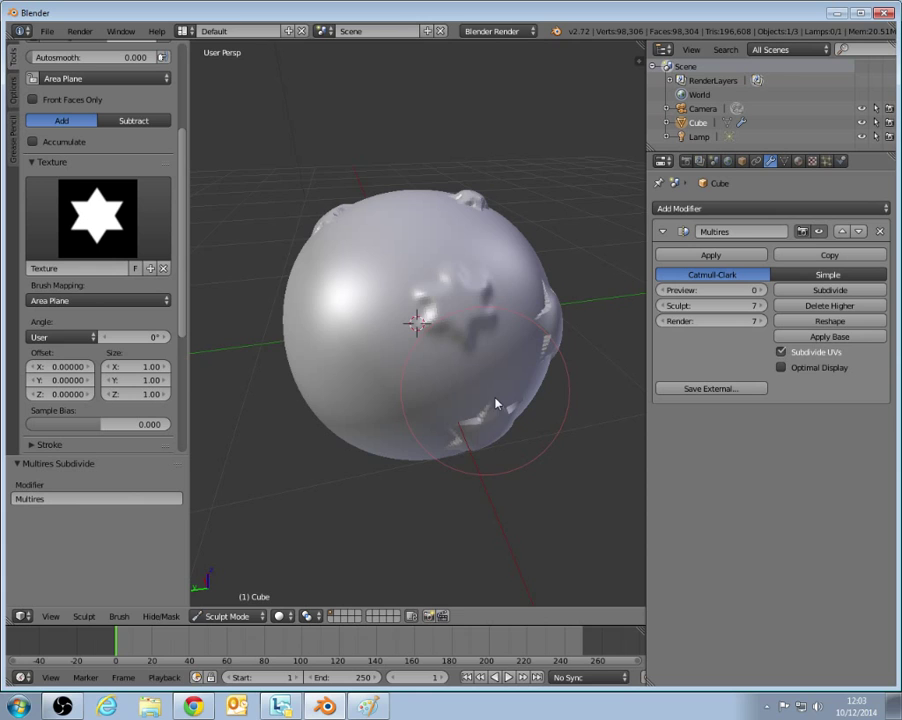
pyautogui.click(812, 160)
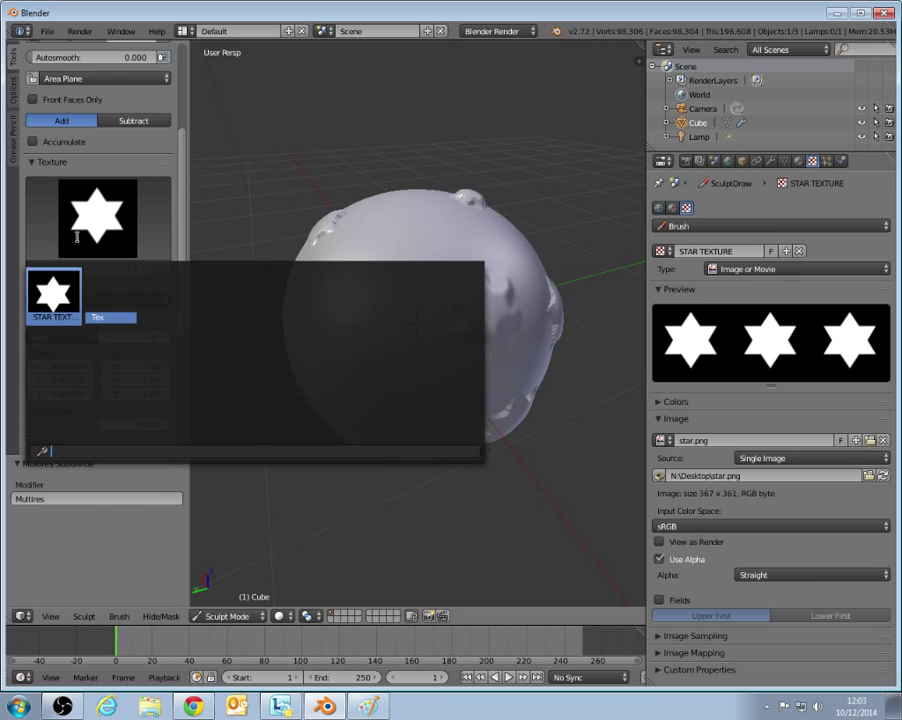
# Unlink the star texture and load the wood-plank image as a new brush texture.
pyautogui.click(112, 292)
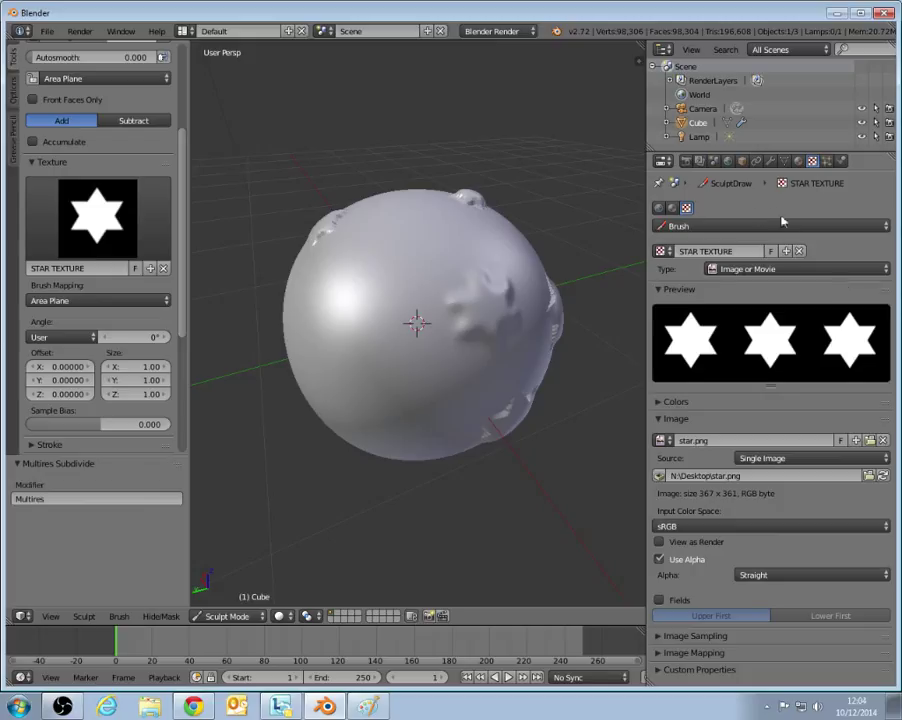
pyautogui.click(800, 252)
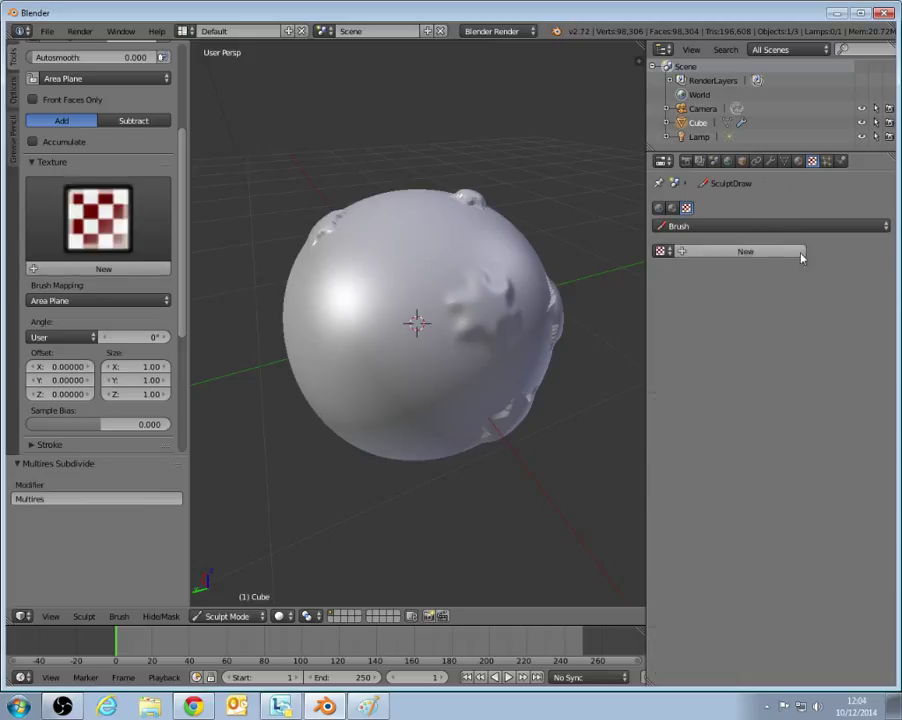
pyautogui.click(744, 252)
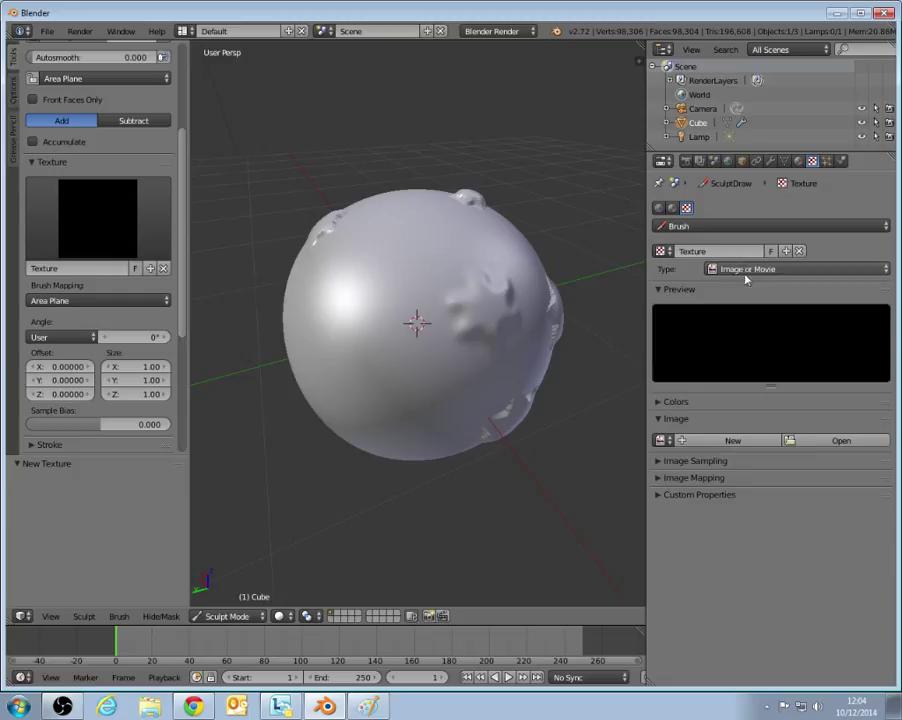
pyautogui.click(840, 440)
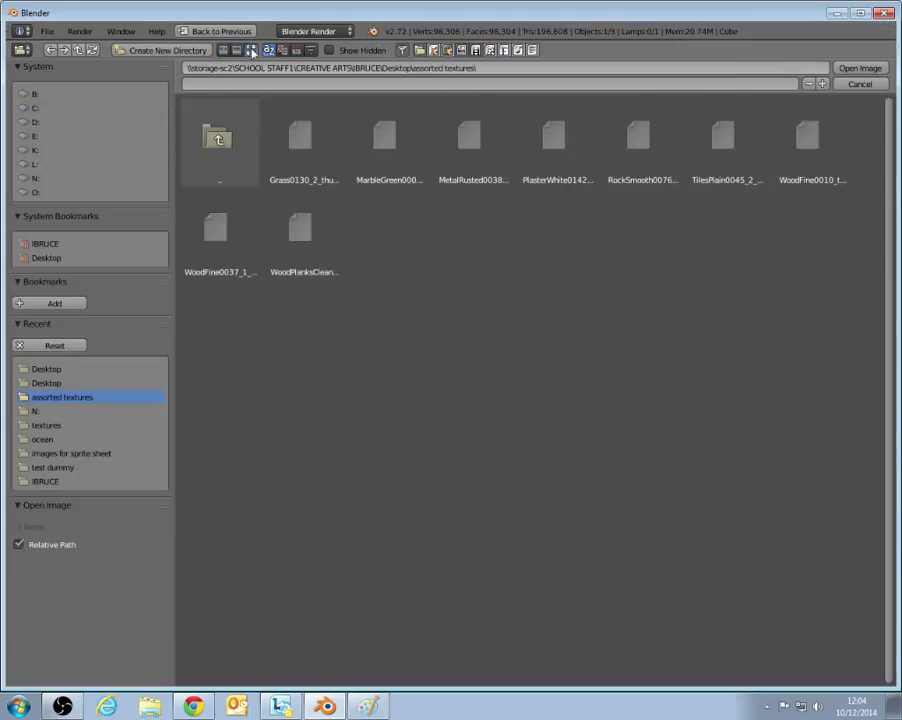
pyautogui.click(304, 228)
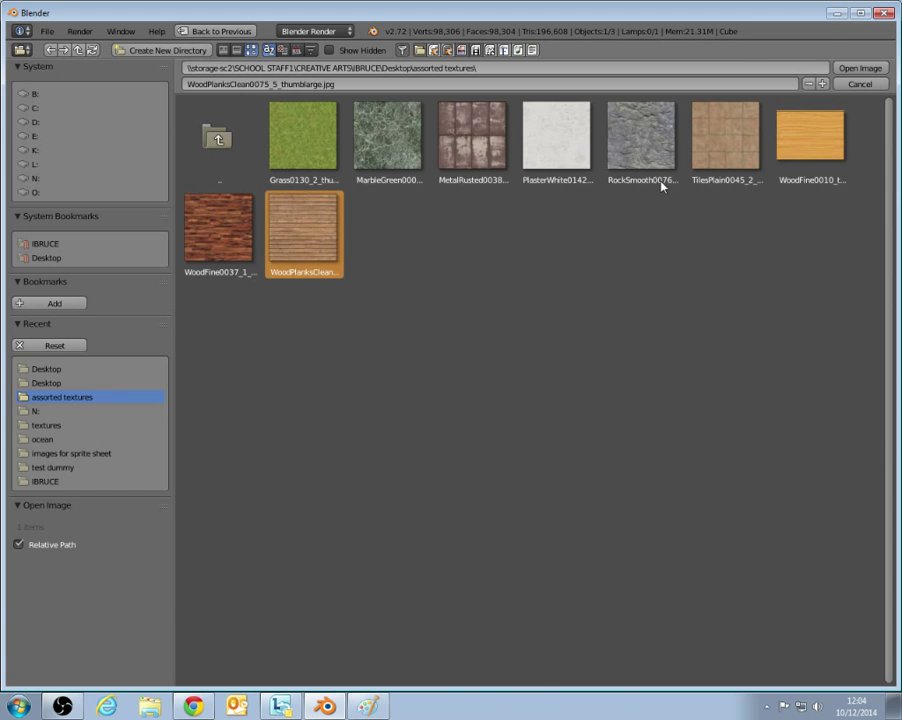
pyautogui.click(858, 68)
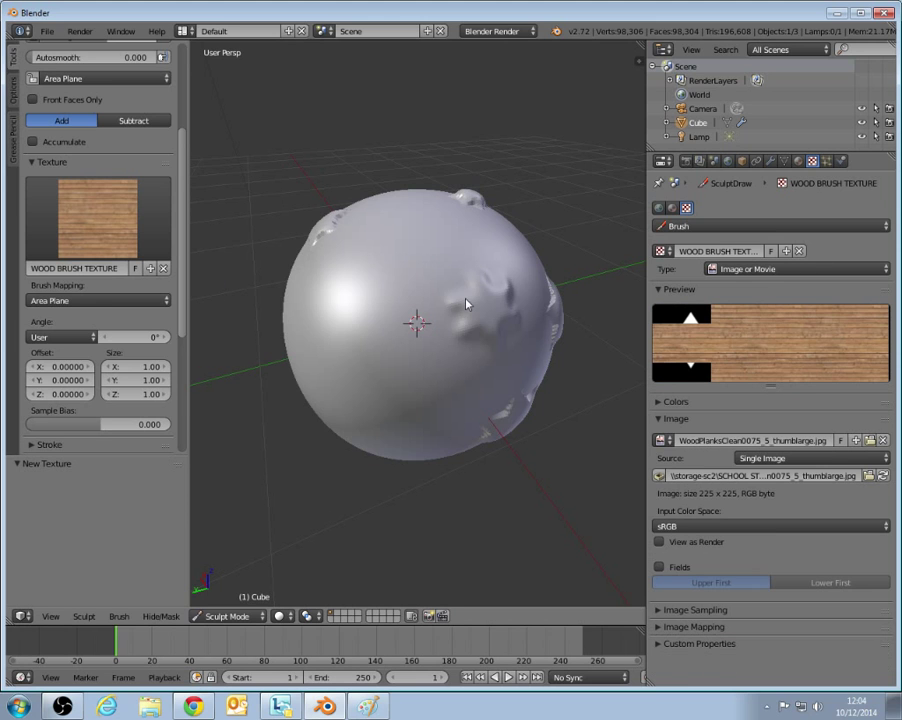
# Press wood-grain patterns into the sphere with several textured strokes.
pyautogui.moveTo(470, 300); pyautogui.dragTo(430, 320)
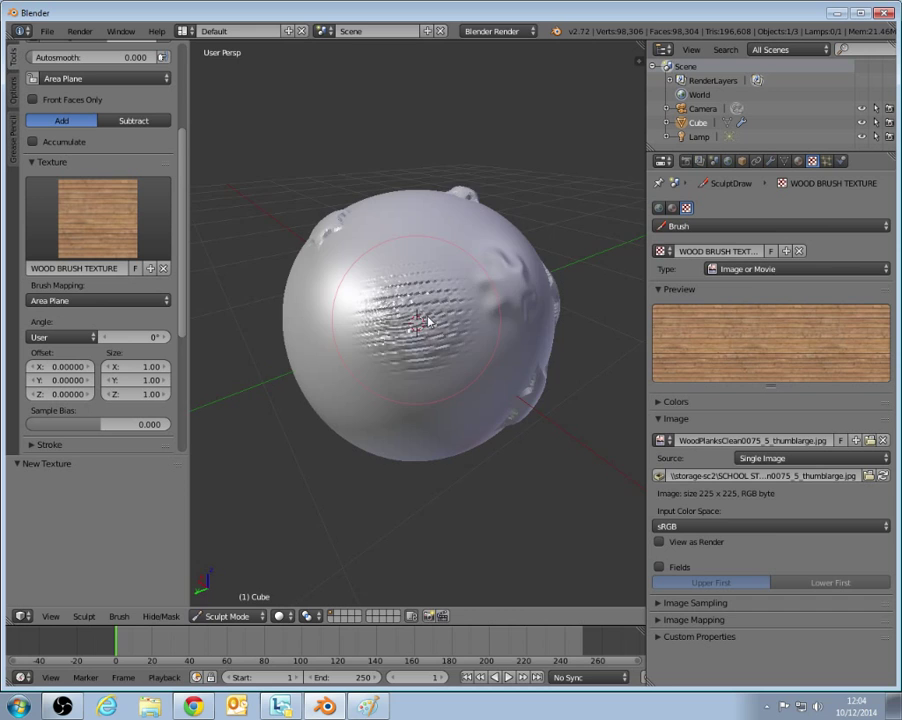
pyautogui.moveTo(428, 324); pyautogui.dragTo(410, 410)
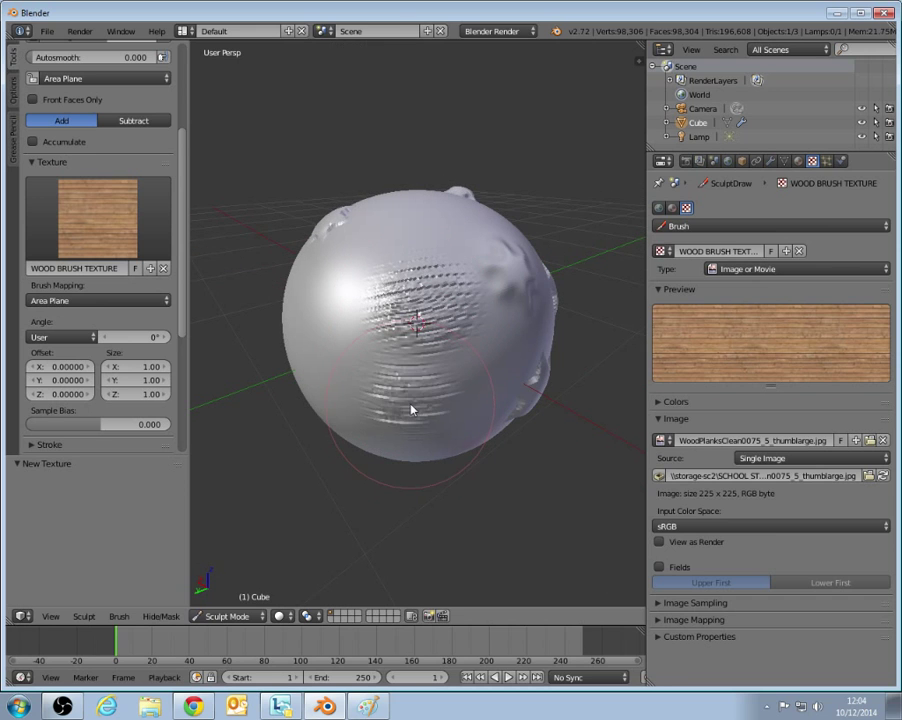
pyautogui.moveTo(410, 408); pyautogui.dragTo(444, 384)
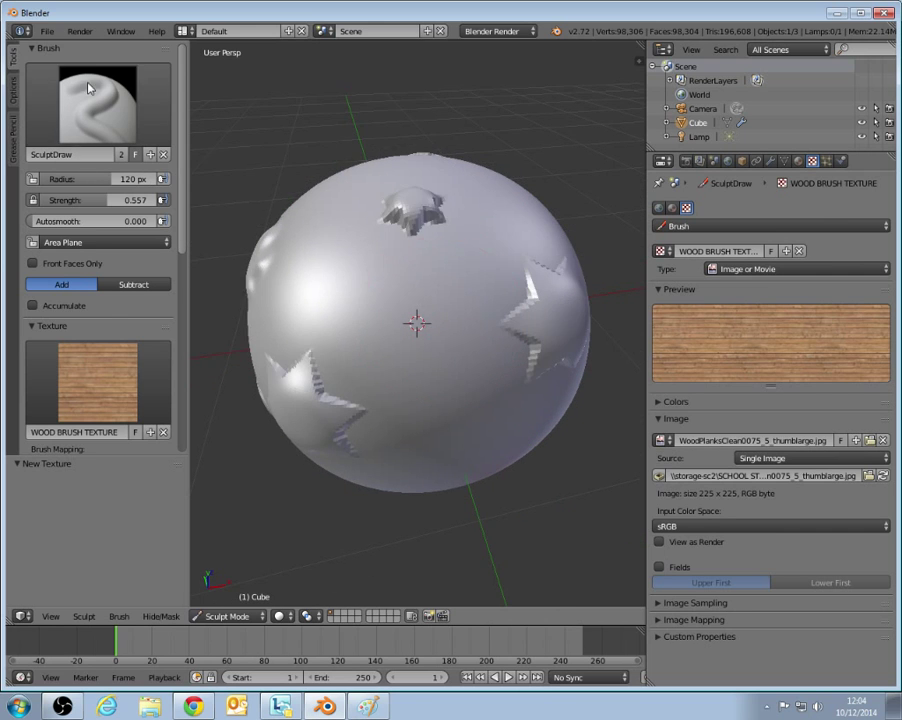
# Switch to the Flatten brush and flatten part of the sphere's starred surface.
pyautogui.click(96, 104)
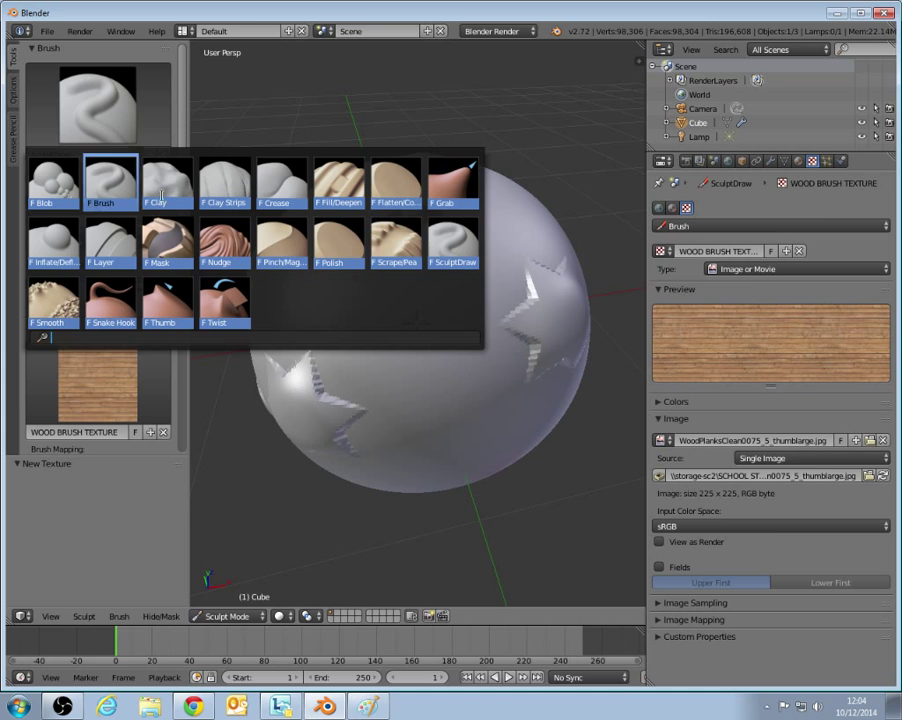
pyautogui.click(396, 180)
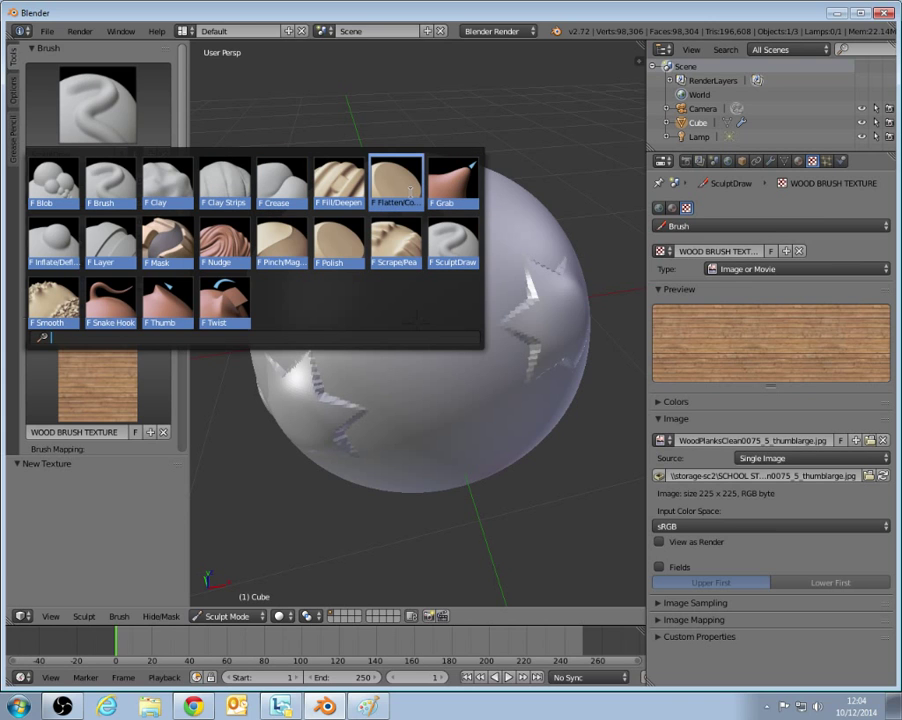
pyautogui.click(396, 180)
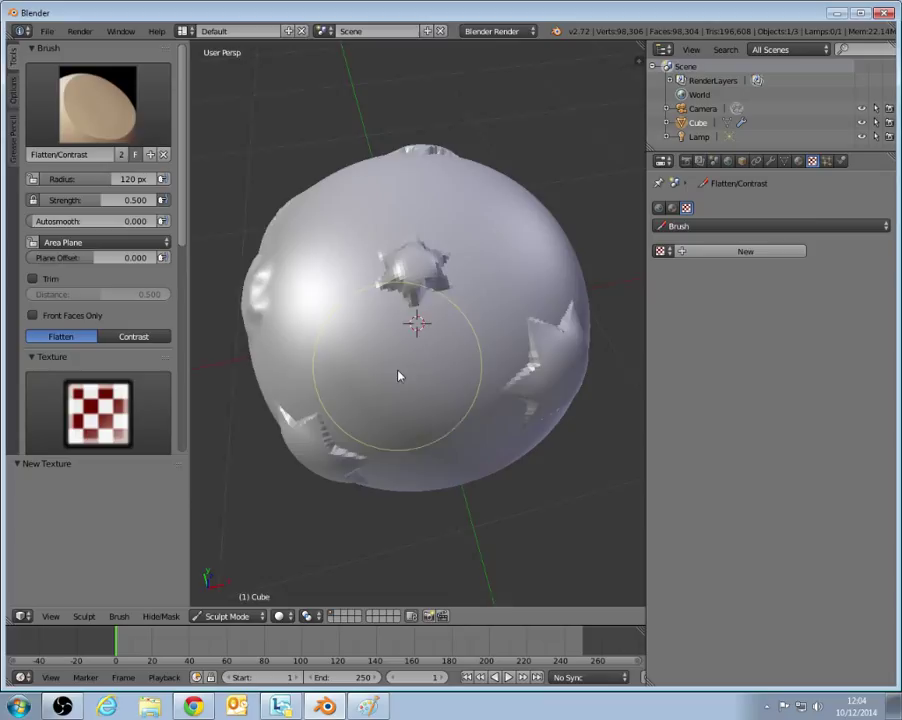
pyautogui.moveTo(400, 376); pyautogui.dragTo(412, 320)
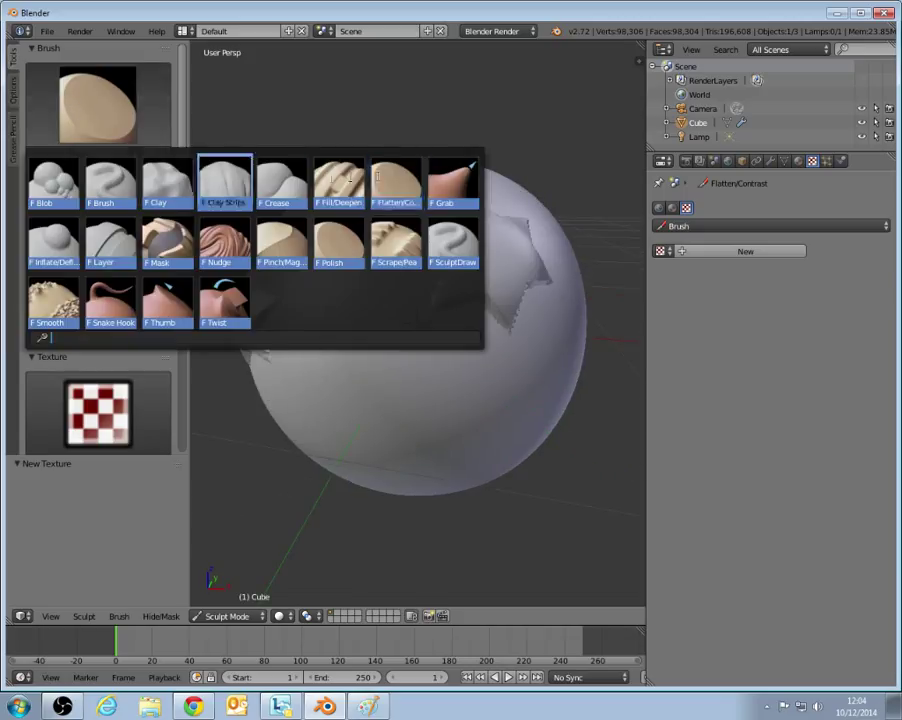
# Switch to the Grab brush and pull a starred region of the sphere outward.
pyautogui.click(452, 184)
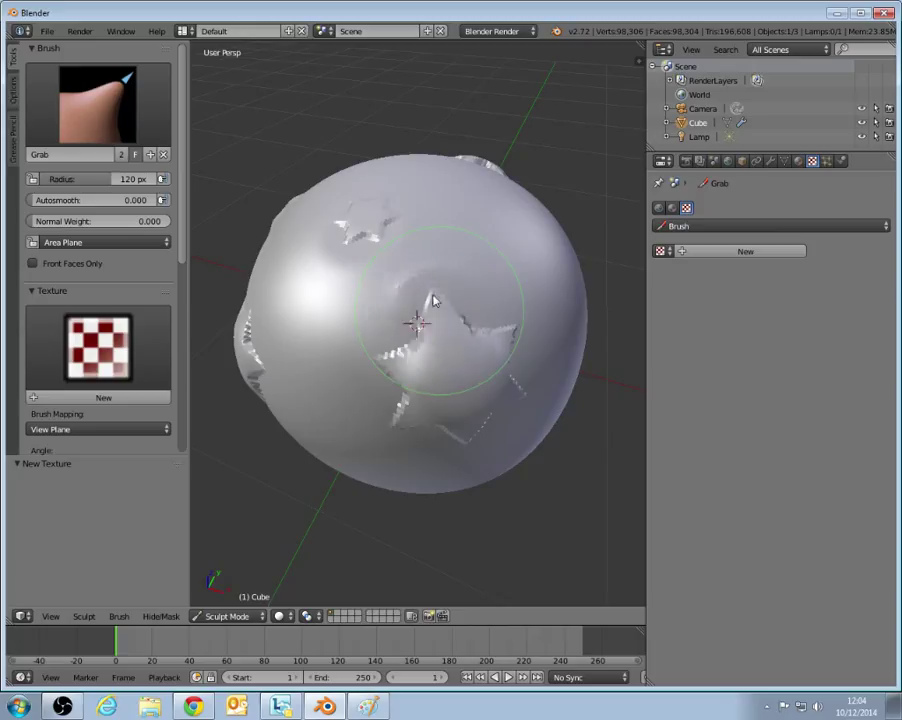
pyautogui.moveTo(436, 300); pyautogui.dragTo(520, 264)
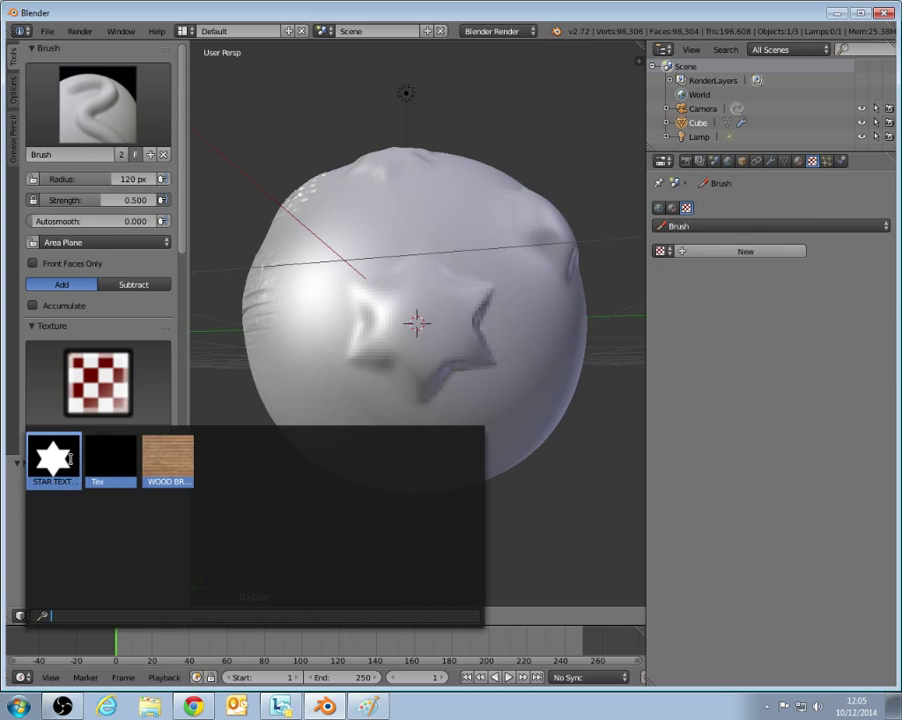
# Assign the star texture with Area Plane mapping, carve a subtracted star impression, then return to Add.
pyautogui.click(52, 460)
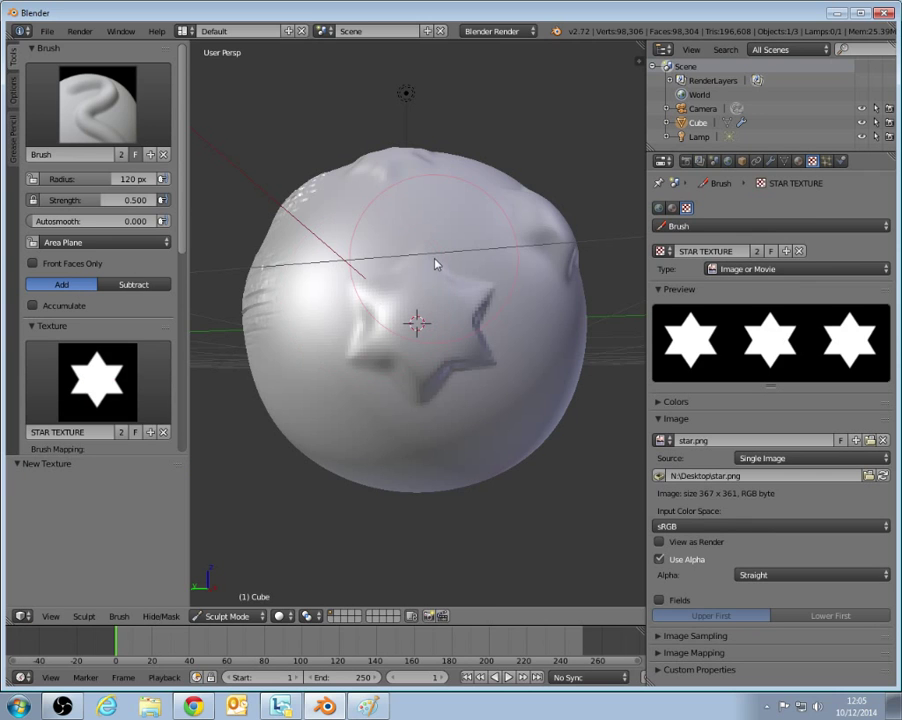
pyautogui.moveTo(436, 264); pyautogui.dragTo(470, 320)
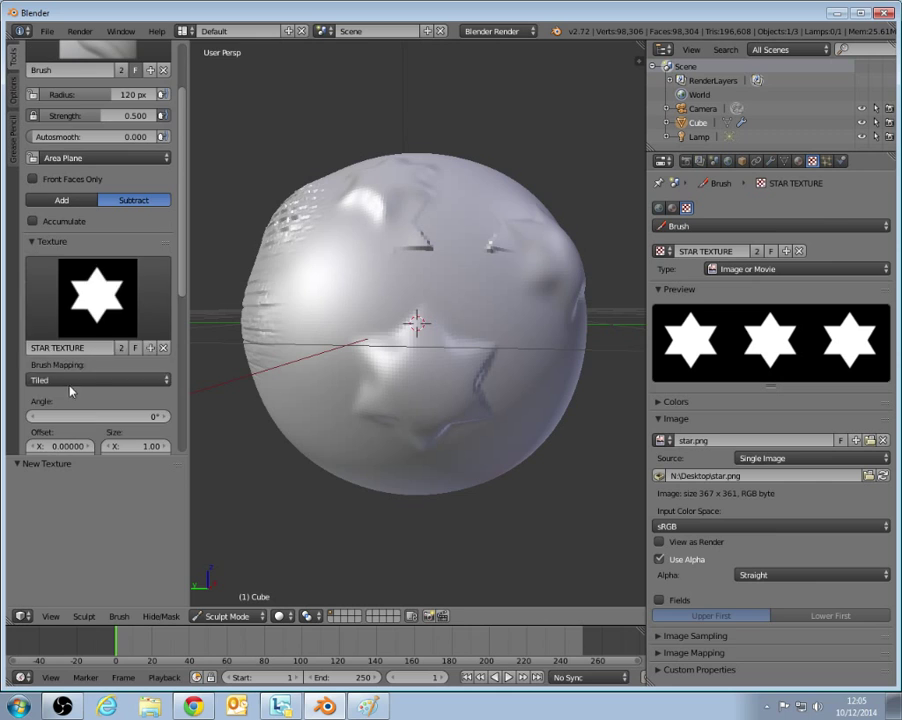
pyautogui.click(96, 380)
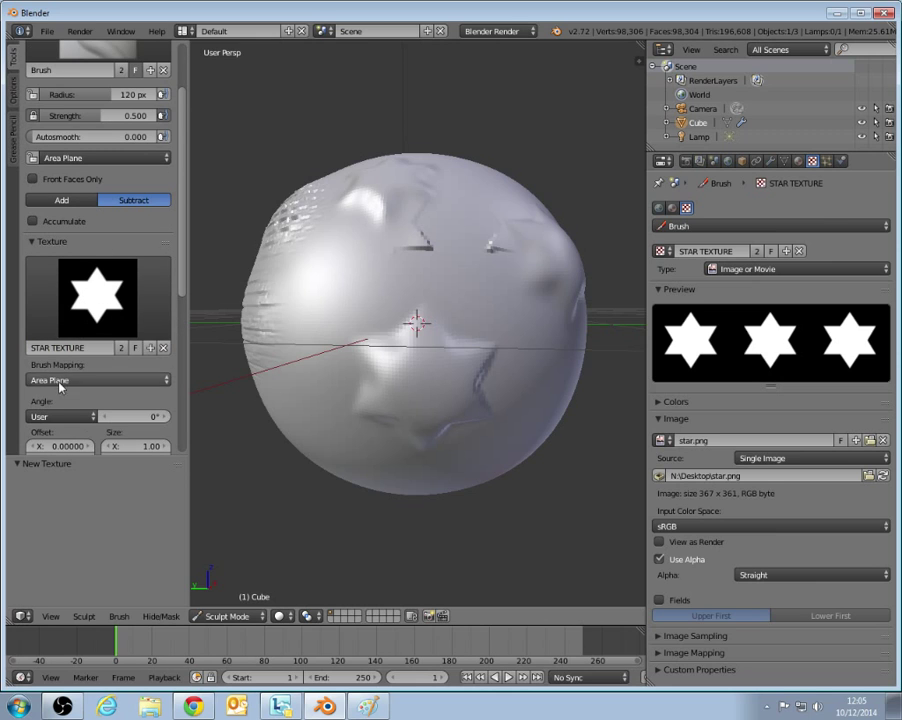
pyautogui.click(96, 380)
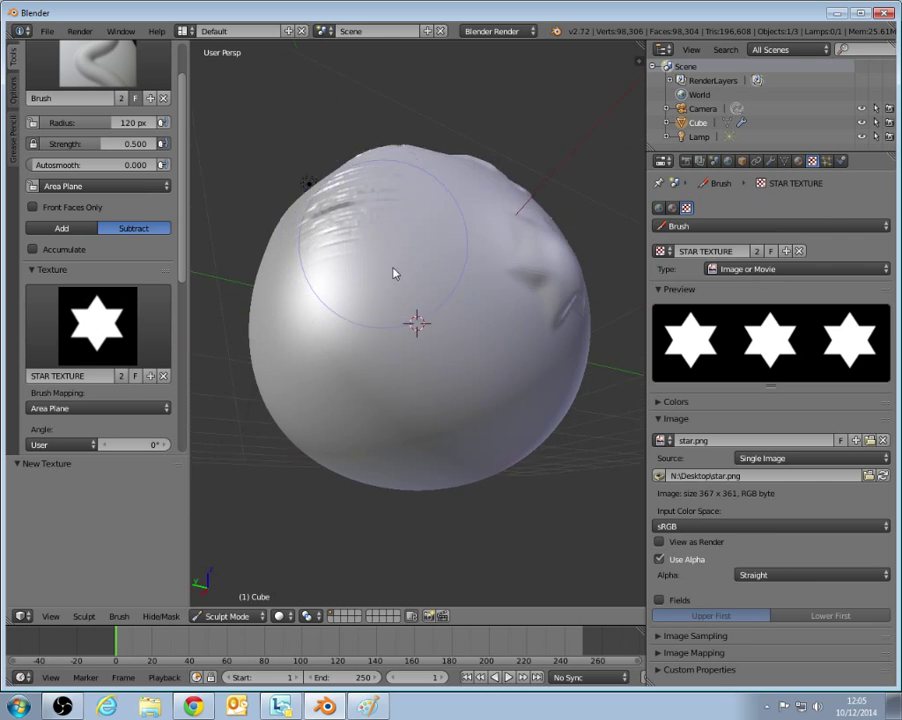
pyautogui.click(60, 228)
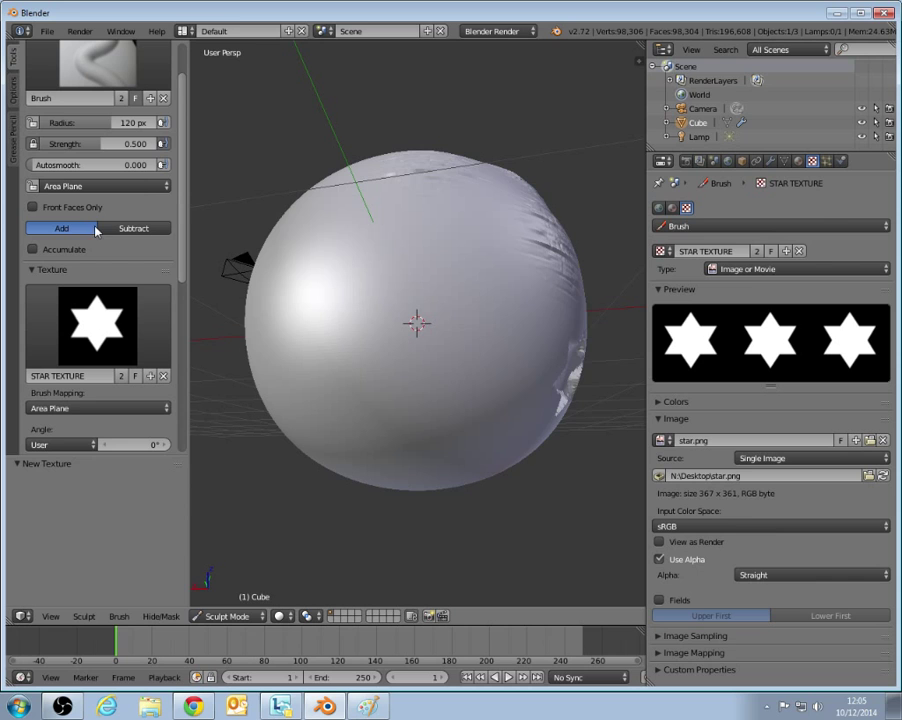